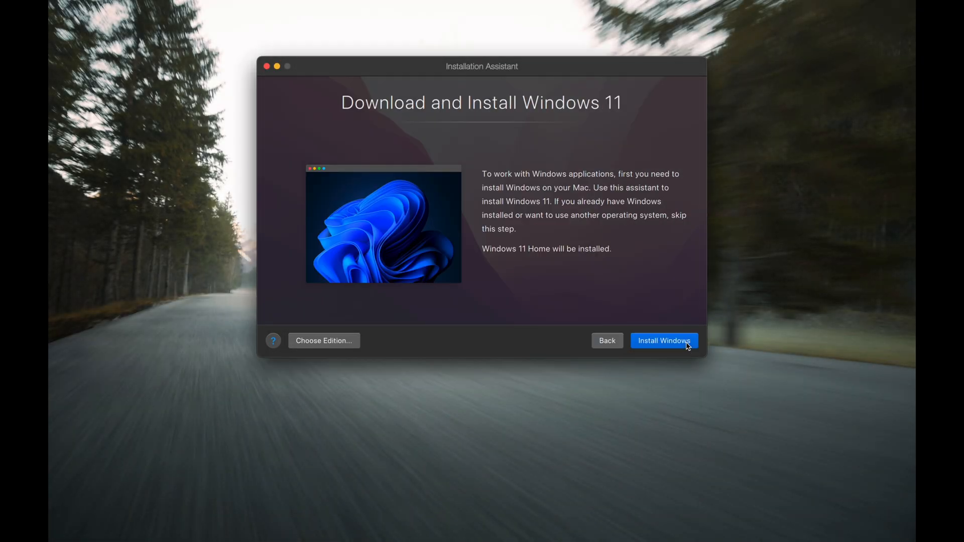
# - Choose Windows 11 Pro as the edition Parallels will download and install
pyautogui.click(323, 341)
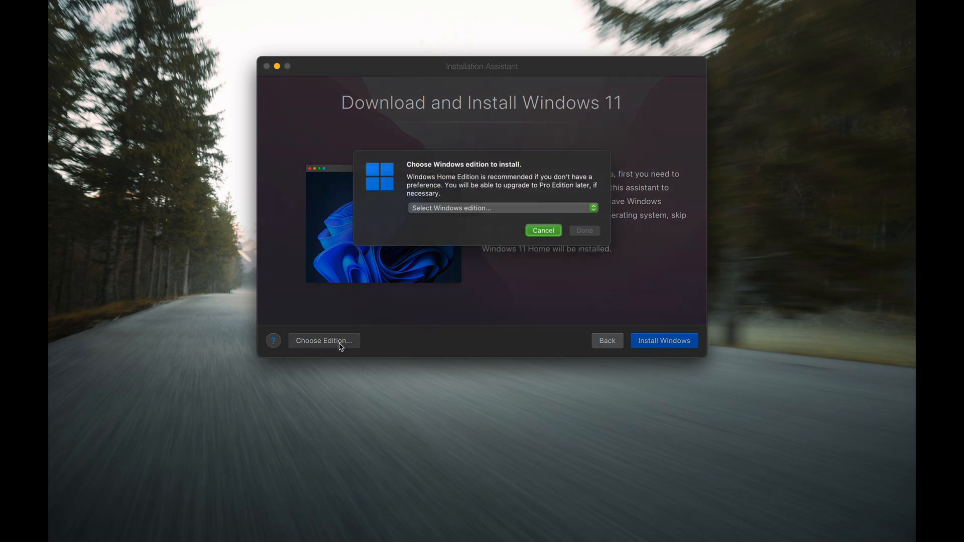
pyautogui.click(500, 207)
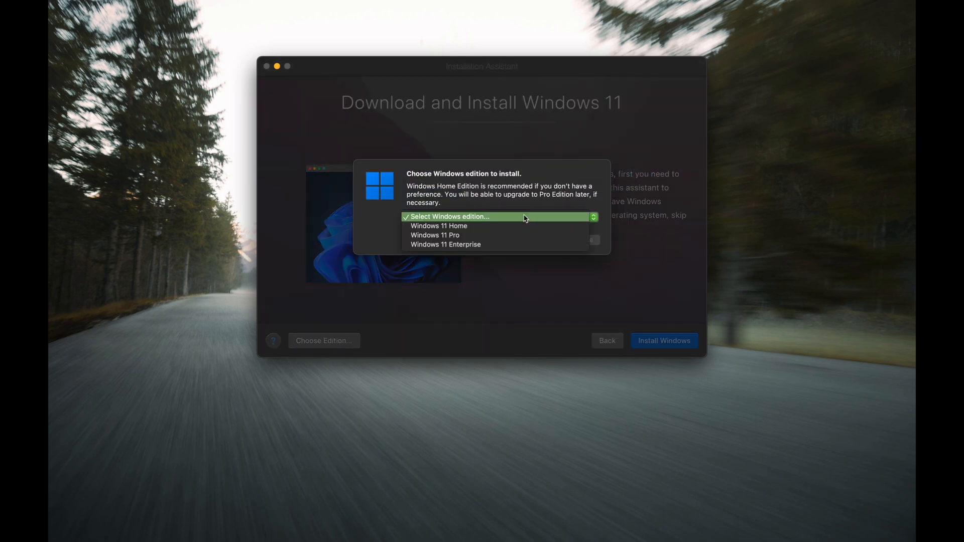
pyautogui.click(438, 225)
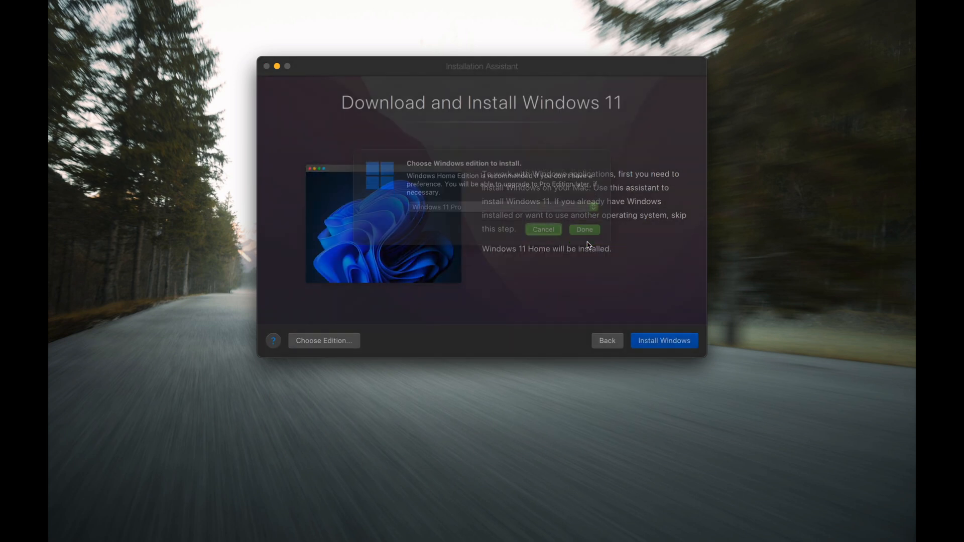
pyautogui.click(664, 341)
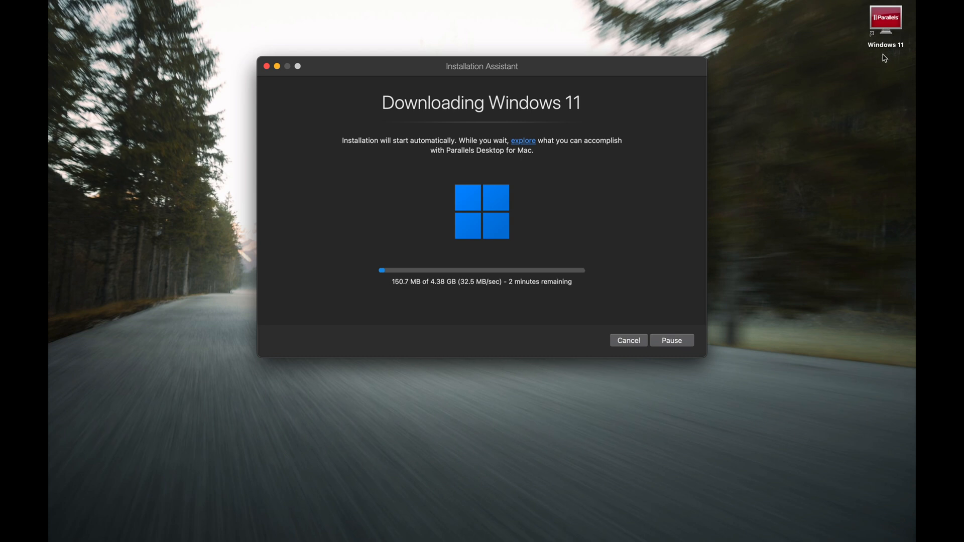
pyautogui.moveTo(797, 193)
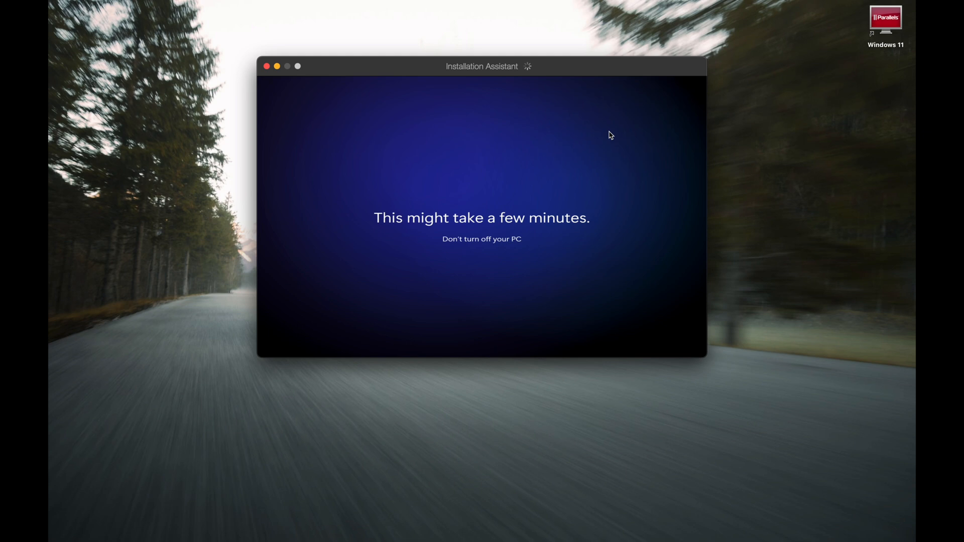
pyautogui.moveTo(596, 161)
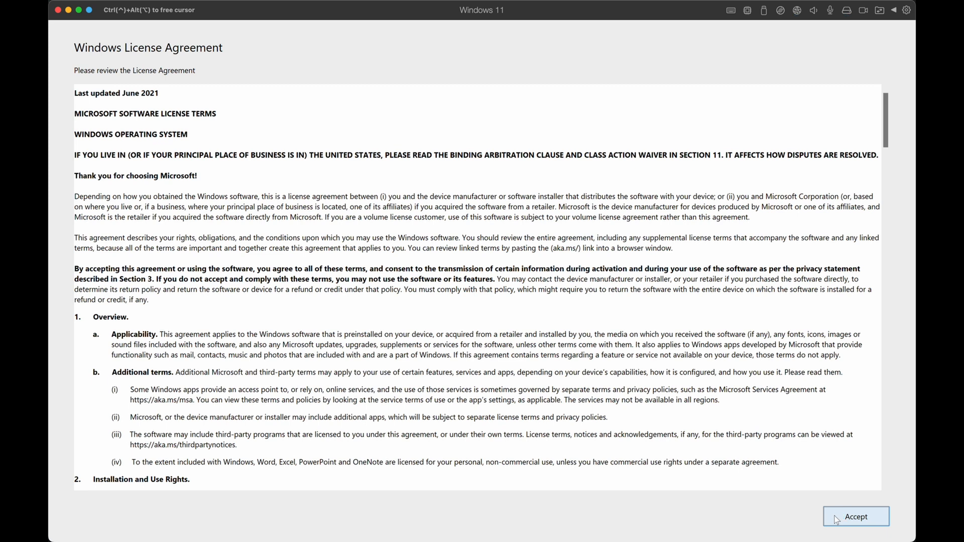
# - Accept the Windows license agreement and close the Windows Update settings window
pyautogui.click(855, 516)
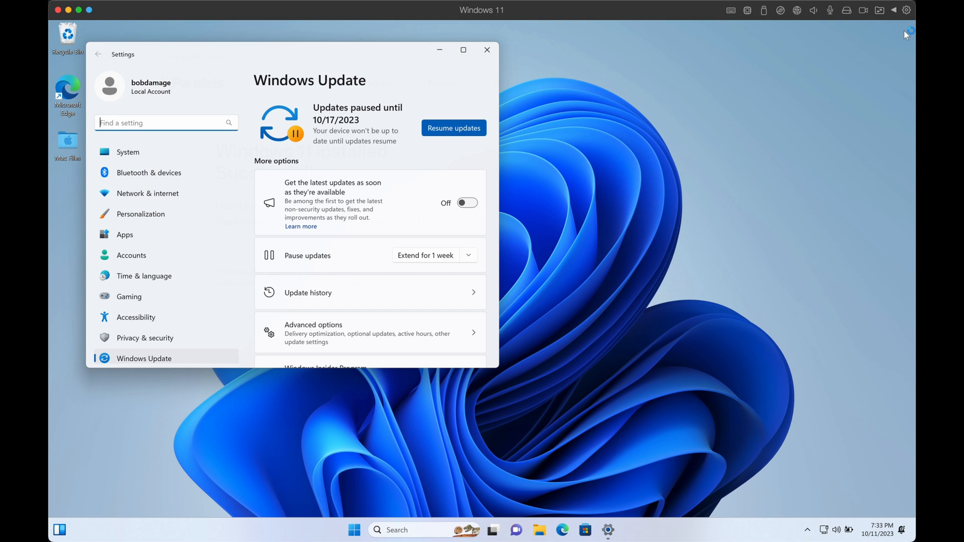
pyautogui.moveTo(473, 73)
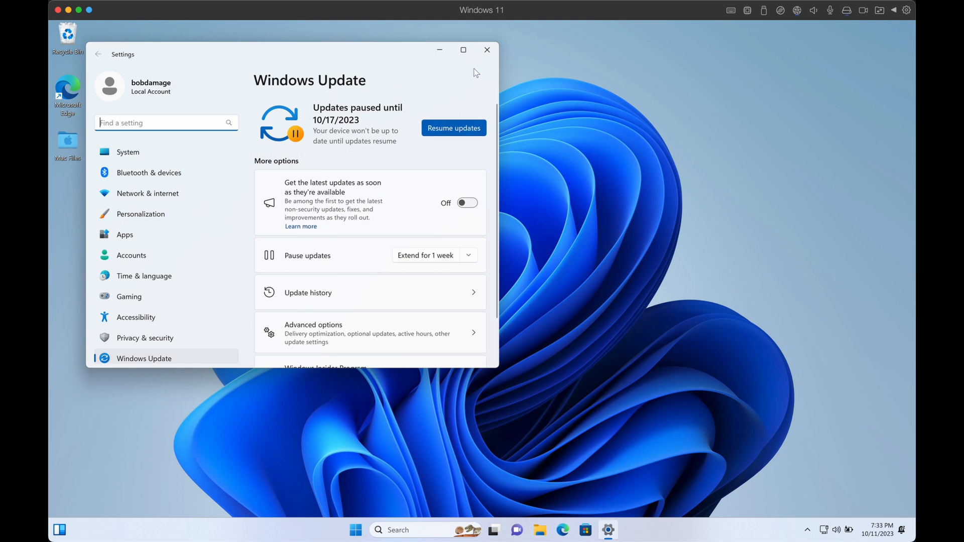
pyautogui.click(486, 49)
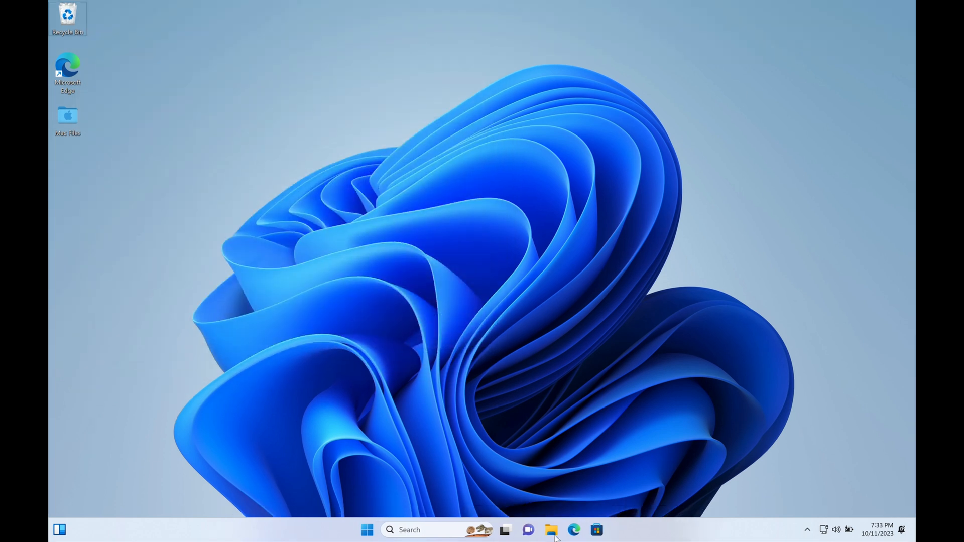
# - Verify Local Disk C shows 232 GB free of 255 GB, then shut Windows down
pyautogui.click(551, 530)
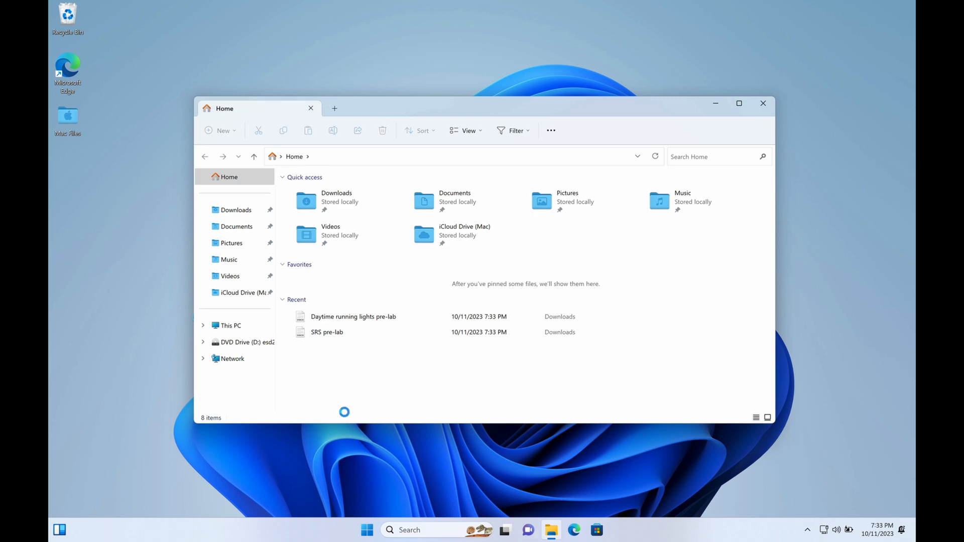
pyautogui.moveTo(237, 332)
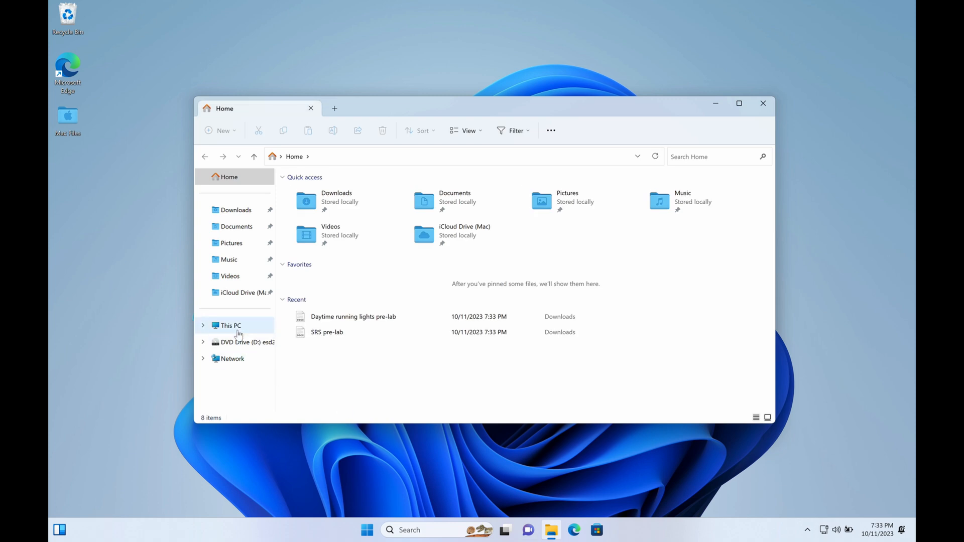
pyautogui.click(230, 325)
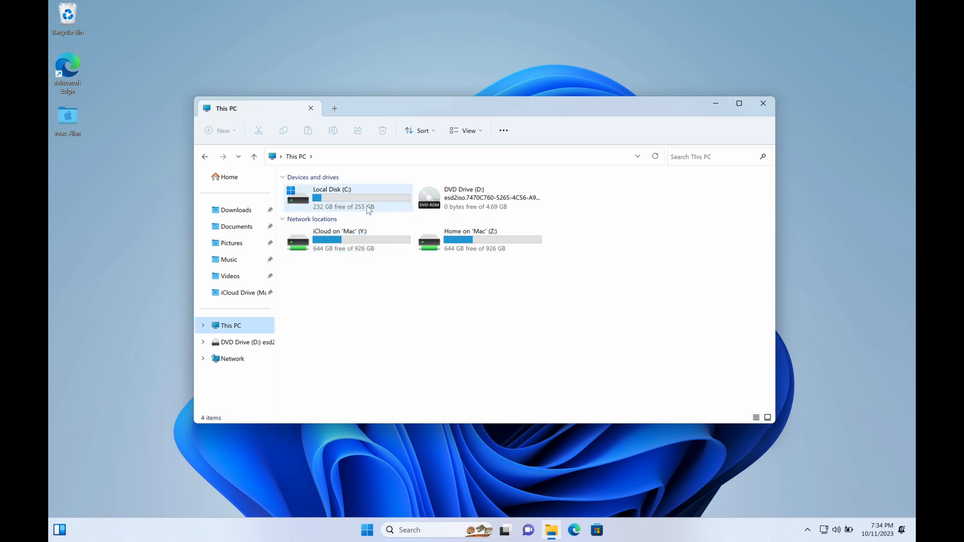
pyautogui.moveTo(366, 208)
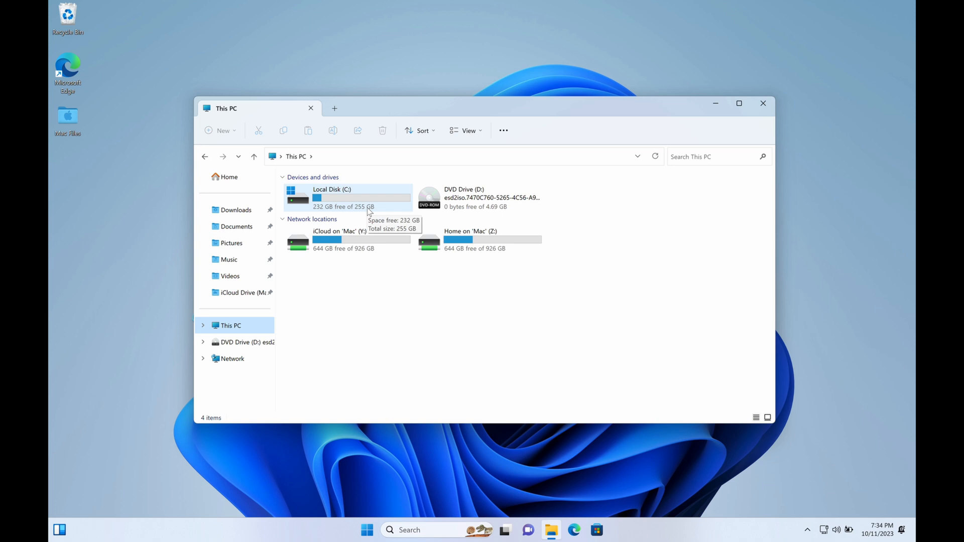
pyautogui.click(763, 103)
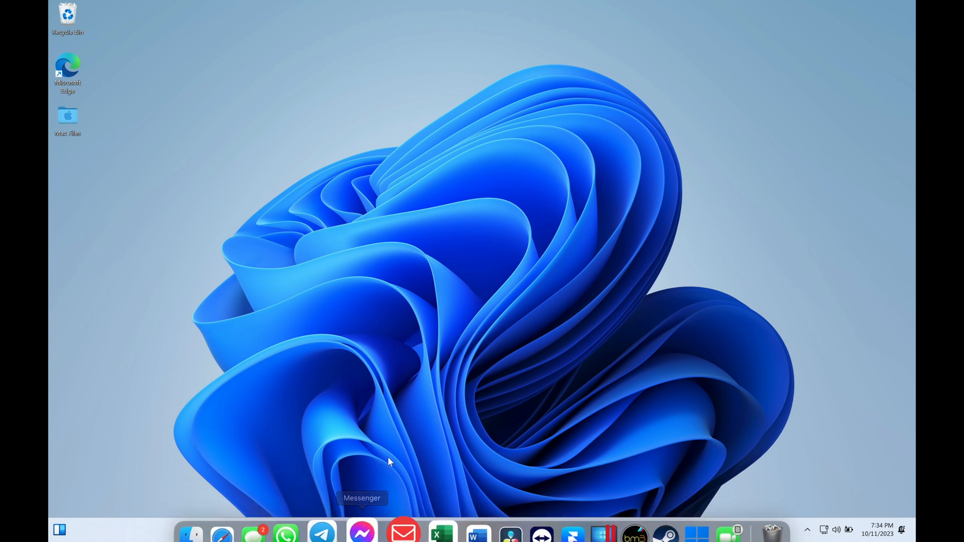
pyautogui.click(366, 529)
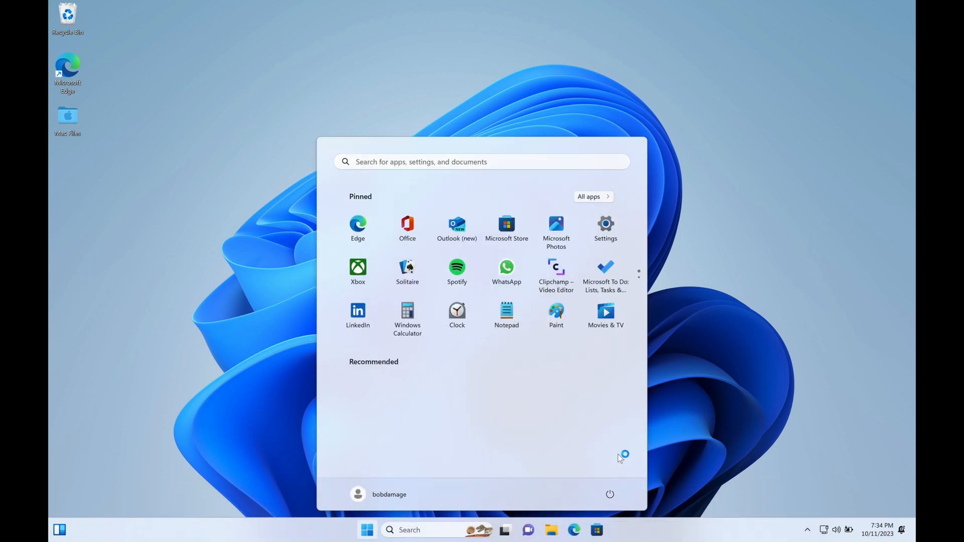
pyautogui.click(609, 493)
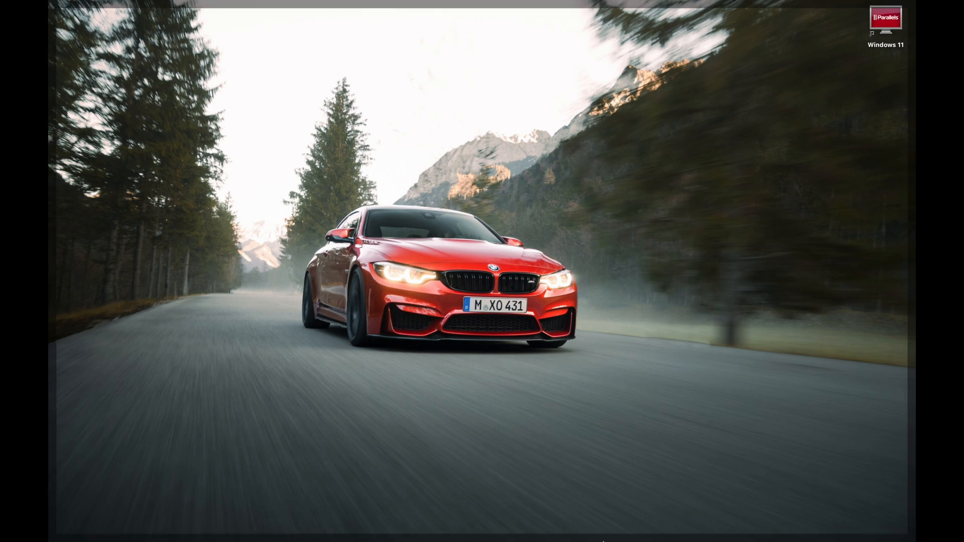
# - Resize the Windows 11 VM's virtual hard disk from 256 GB to 640 GB in Hardware settings
pyautogui.rightClick(598, 512)
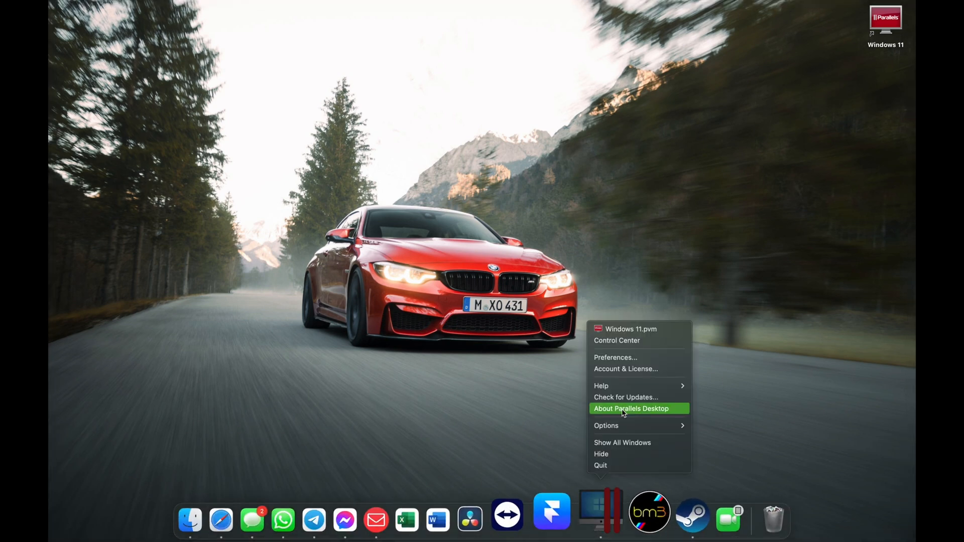
pyautogui.moveTo(639, 341)
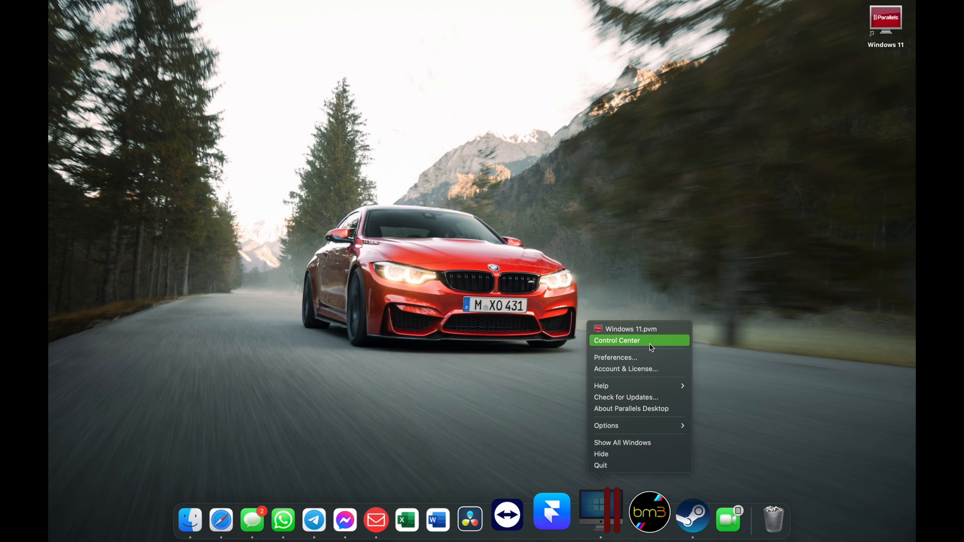
pyautogui.click(616, 340)
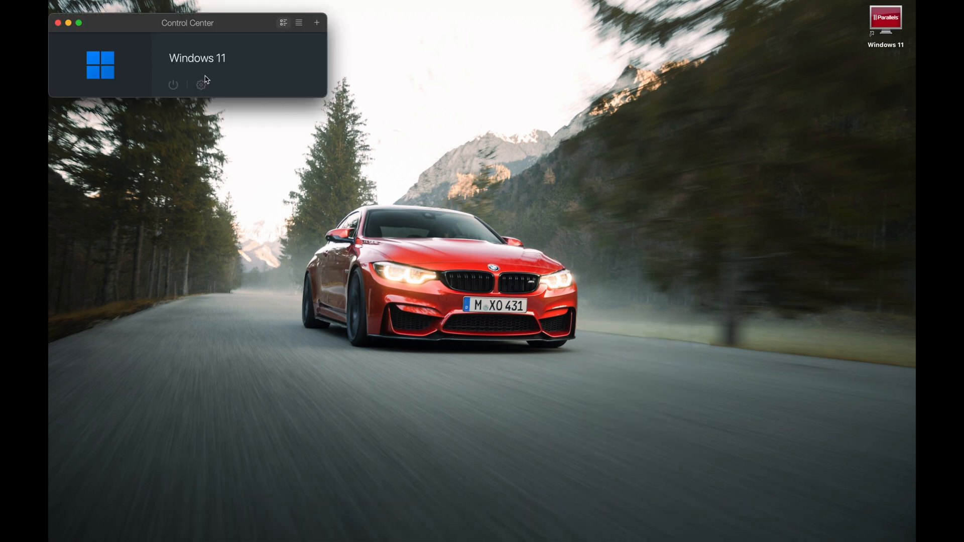
pyautogui.click(200, 85)
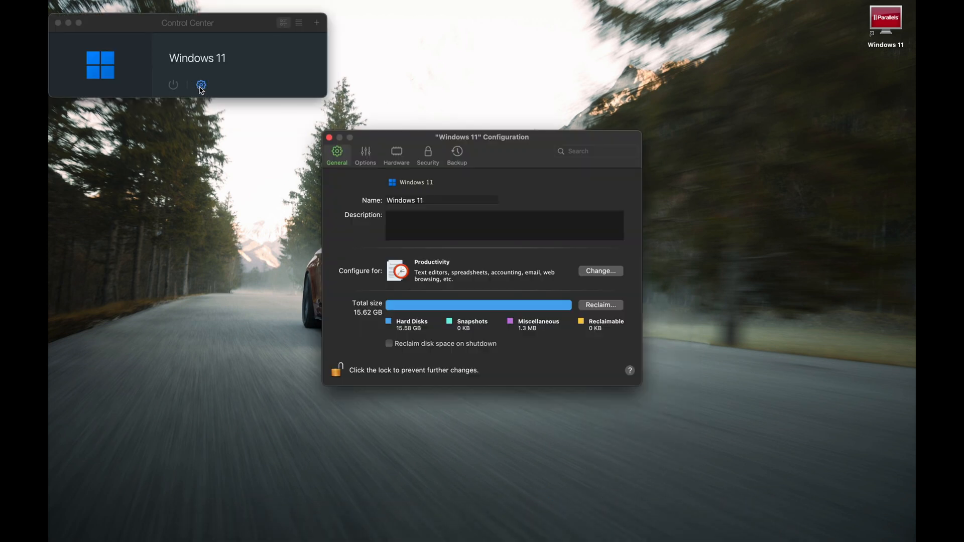
pyautogui.click(396, 152)
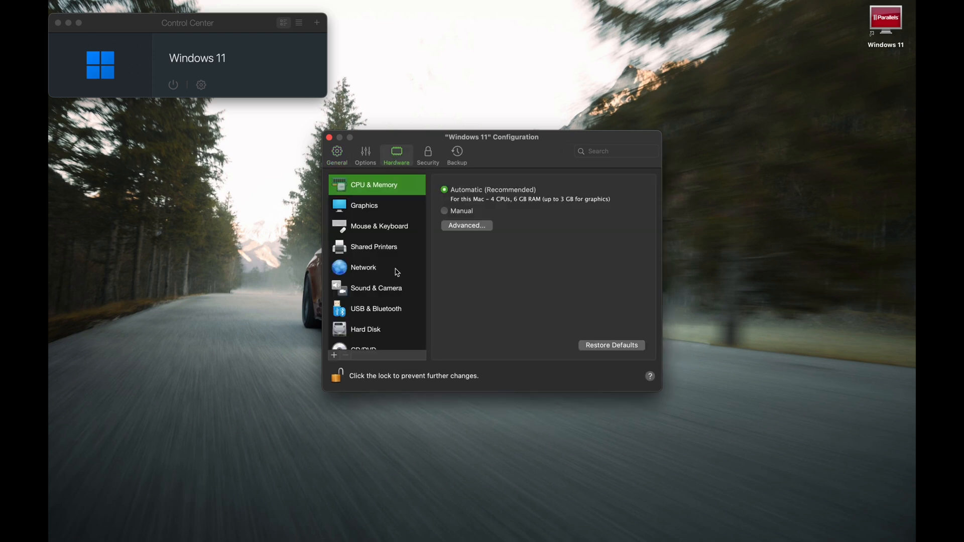
pyautogui.click(365, 328)
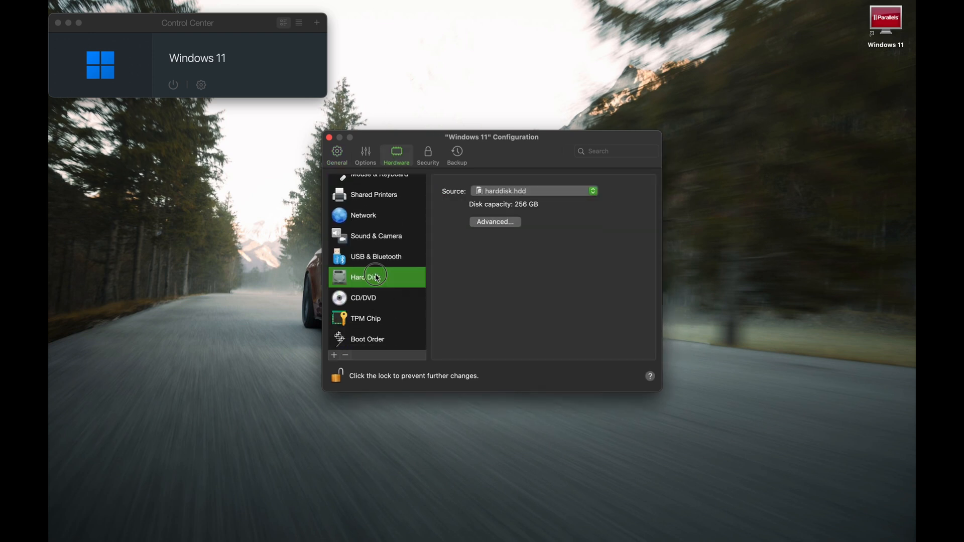
pyautogui.click(495, 221)
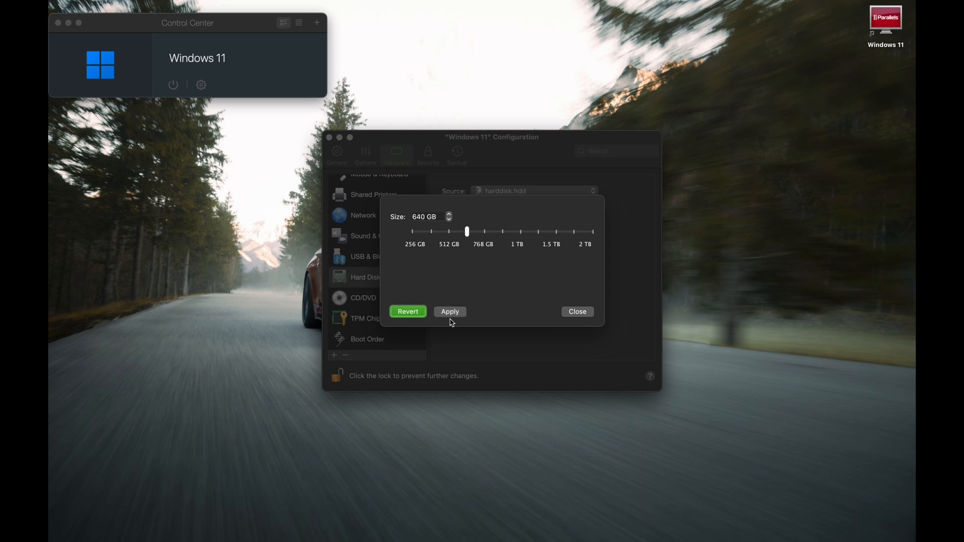
pyautogui.click(450, 311)
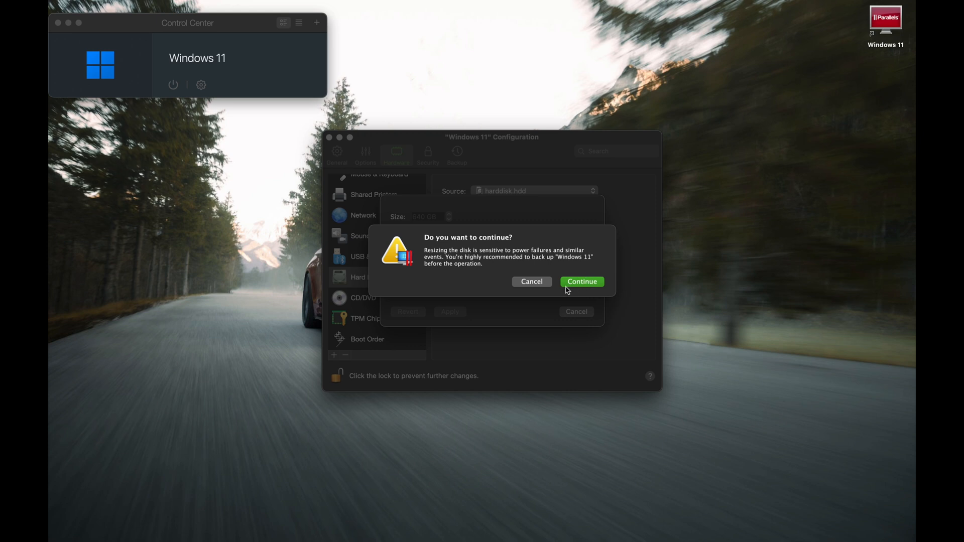
pyautogui.click(580, 281)
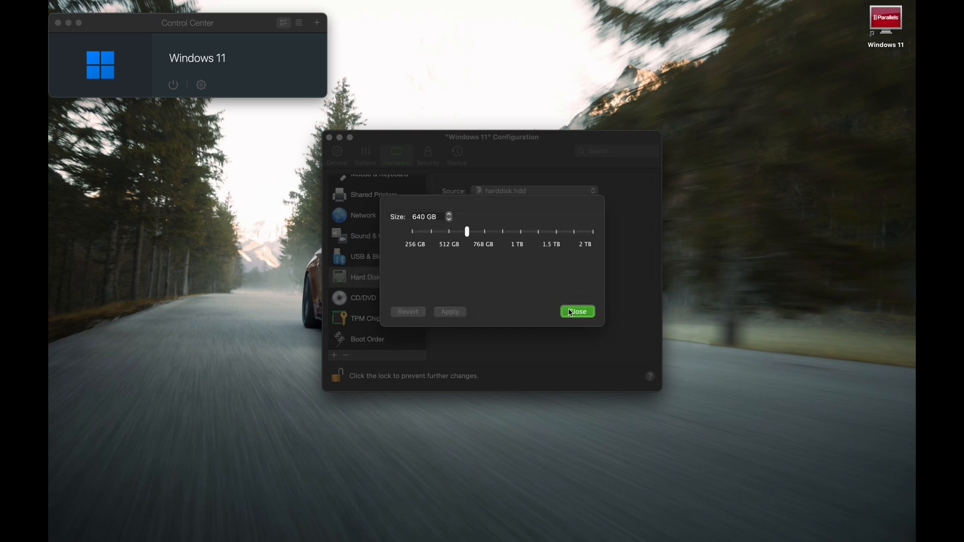
pyautogui.click(576, 311)
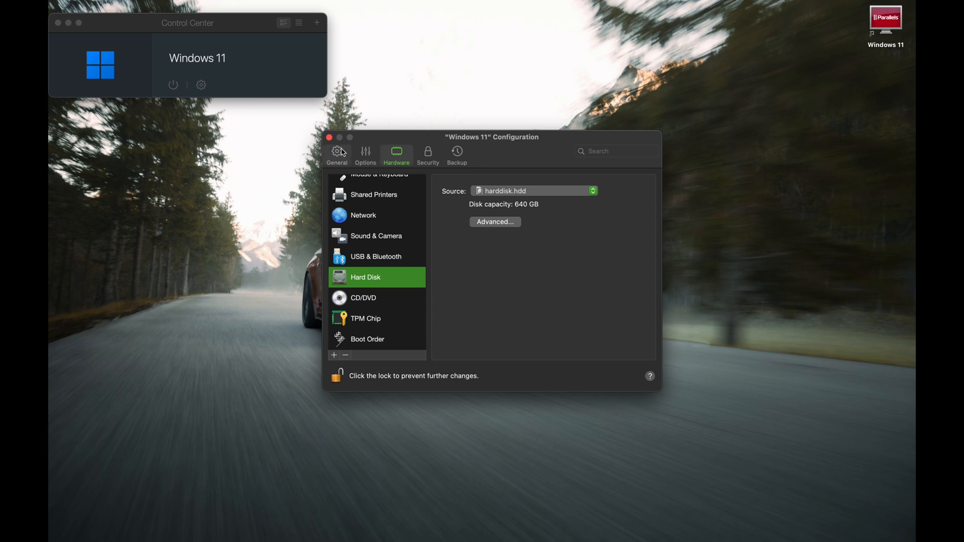
pyautogui.click(328, 137)
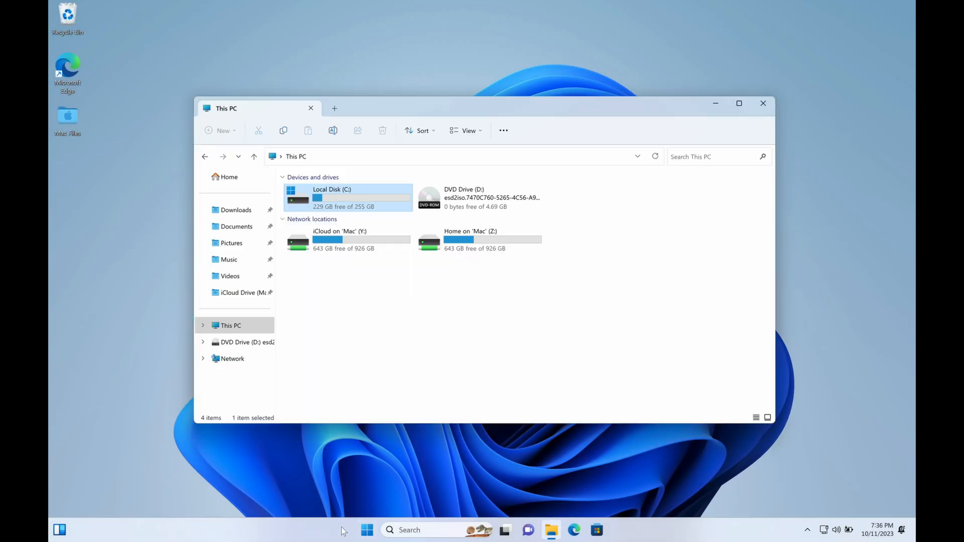
# - Extend C: with the full 393215 MB of unallocated space using the Extend Volume wizard
pyautogui.rightClick(367, 529)
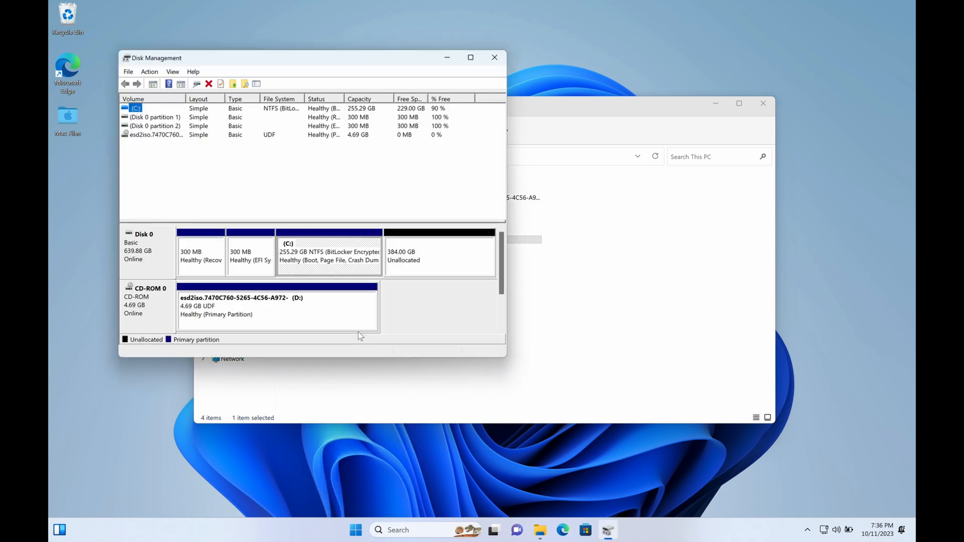
pyautogui.click(438, 252)
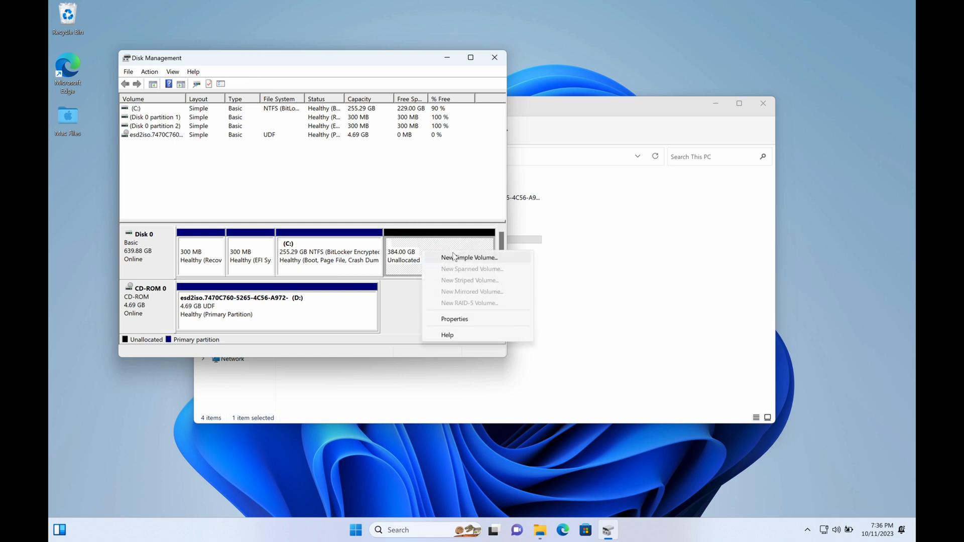
pyautogui.click(329, 255)
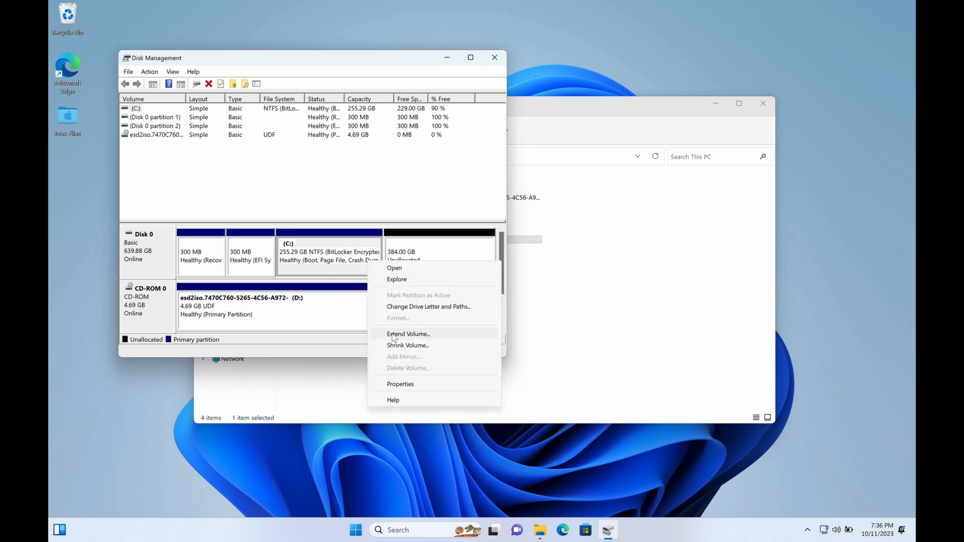
pyautogui.click(407, 334)
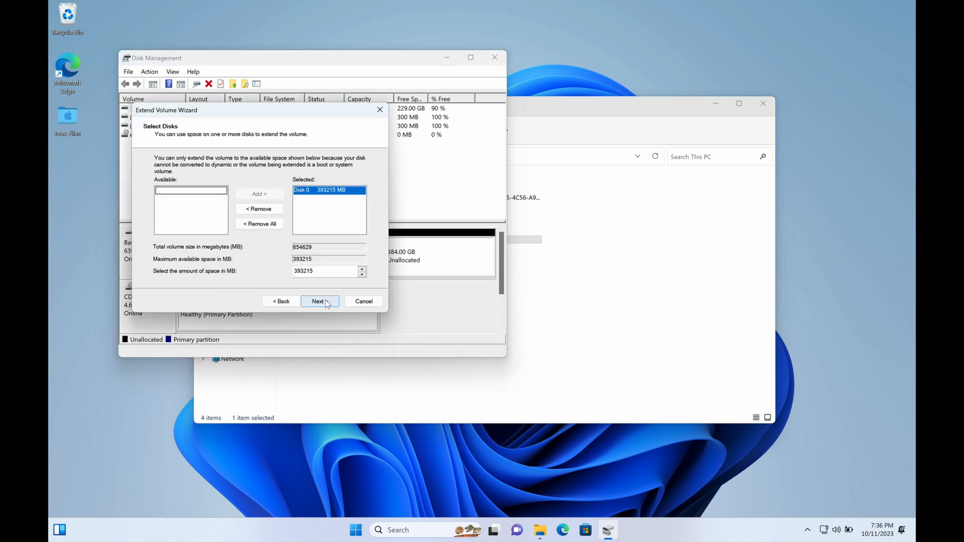
pyautogui.click(319, 301)
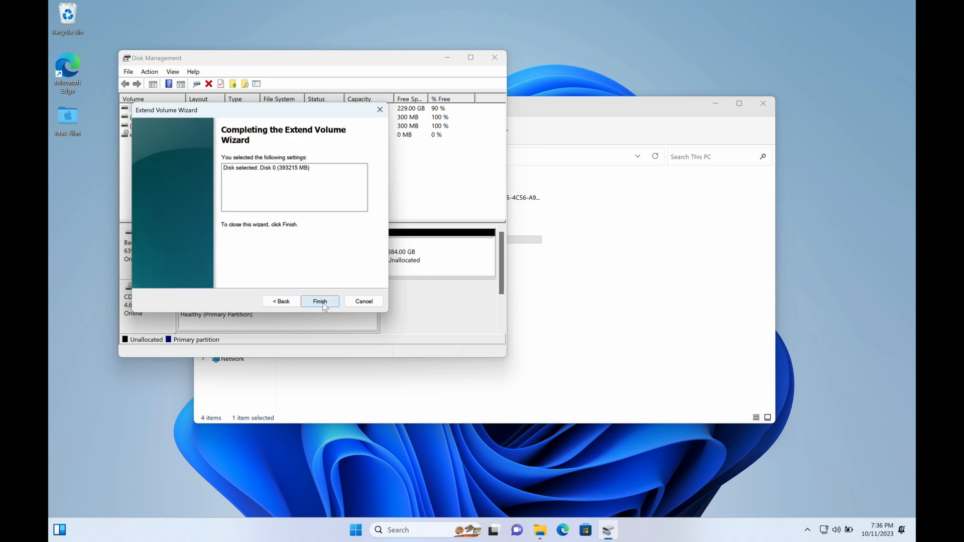
pyautogui.click(320, 302)
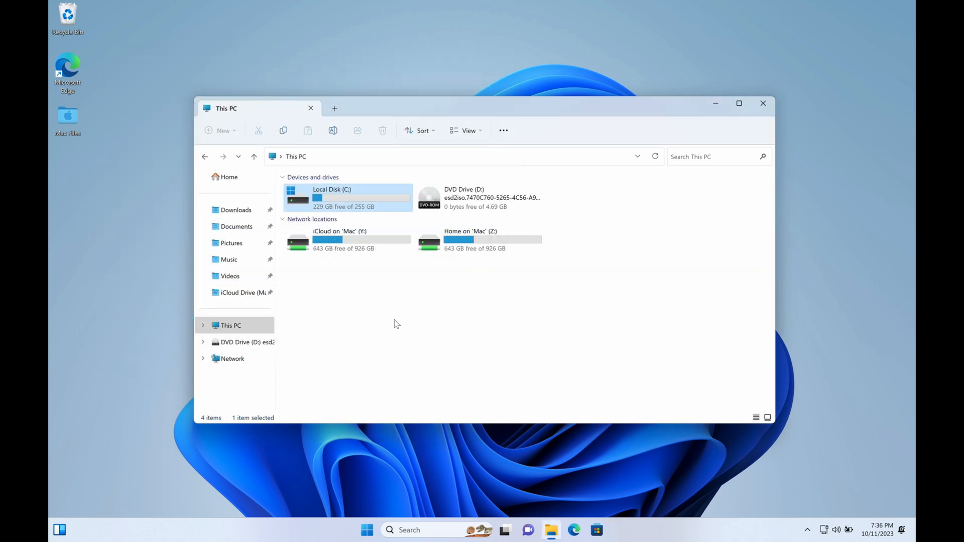
# - Reopen This PC and confirm Local Disk C now shows 612 GB free of 639 GB
pyautogui.click(396, 324)
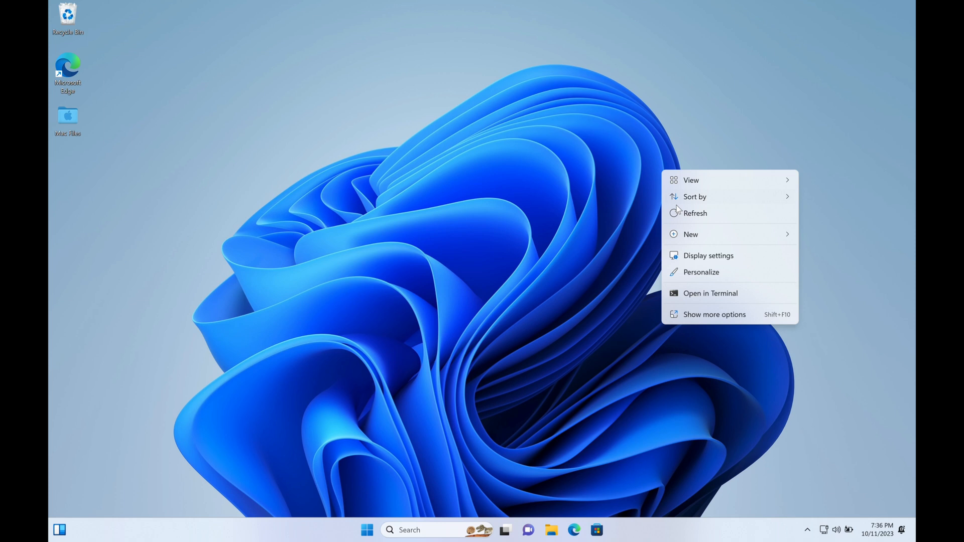
pyautogui.click(550, 529)
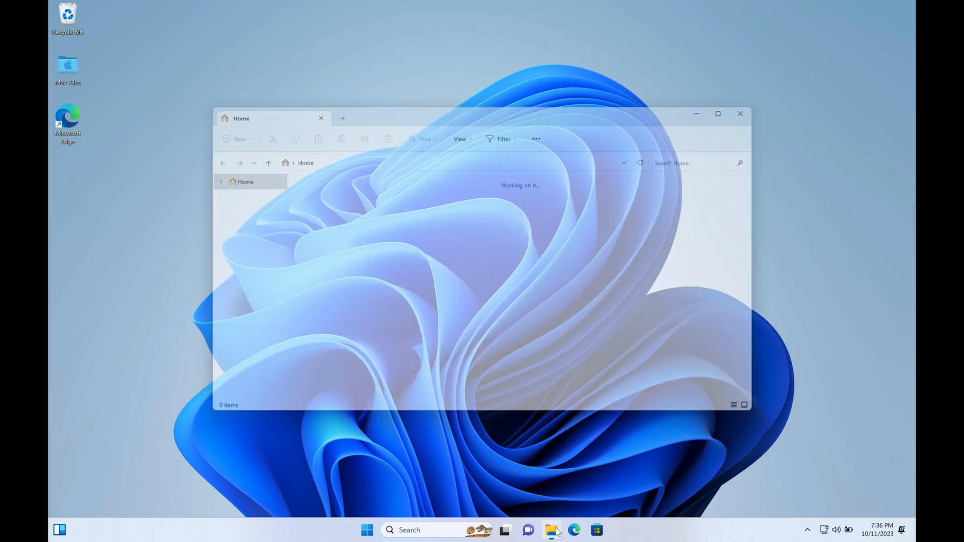
pyautogui.click(230, 325)
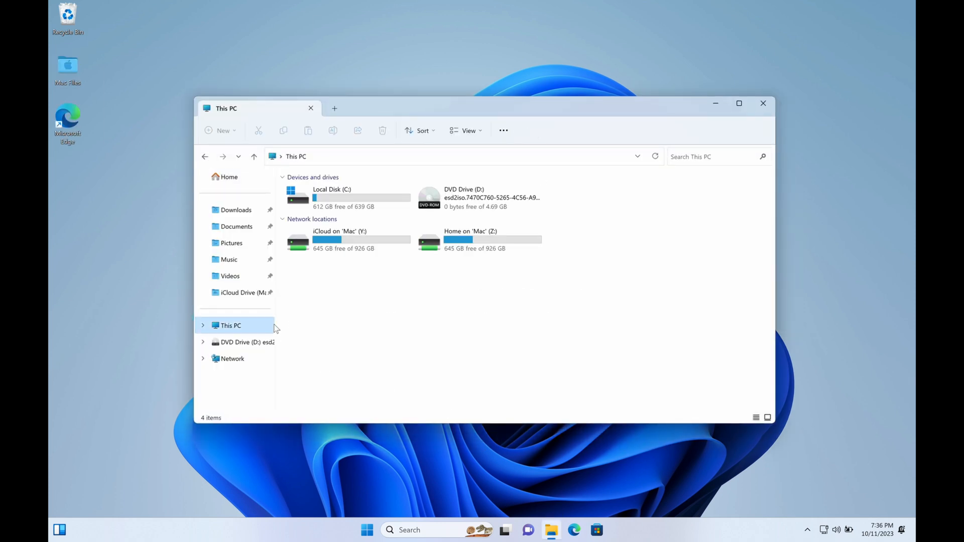
pyautogui.click(345, 197)
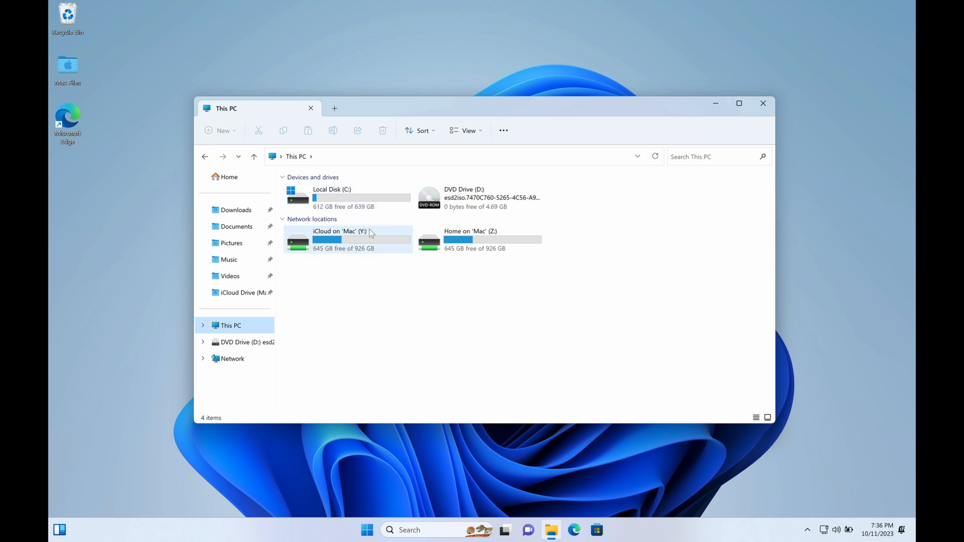
pyautogui.moveTo(362, 239)
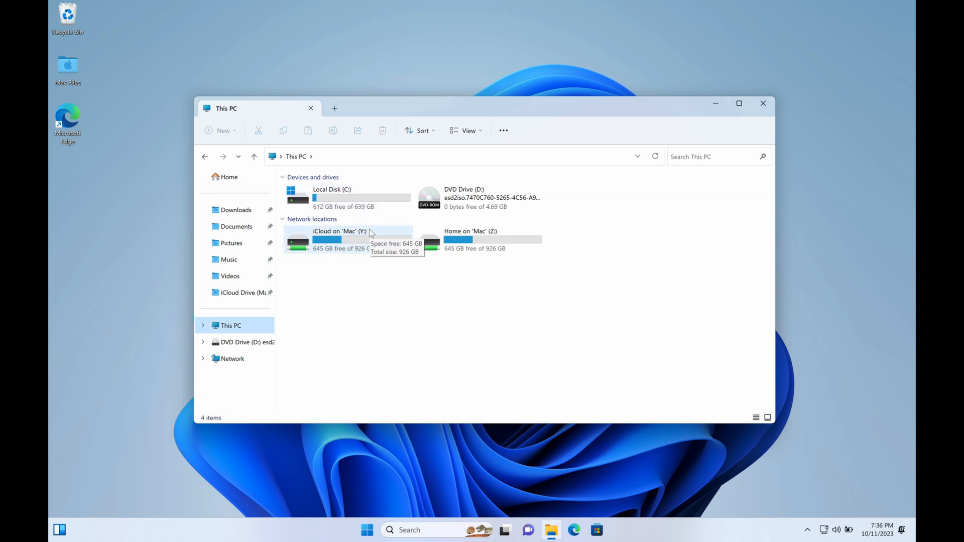
pyautogui.click(763, 103)
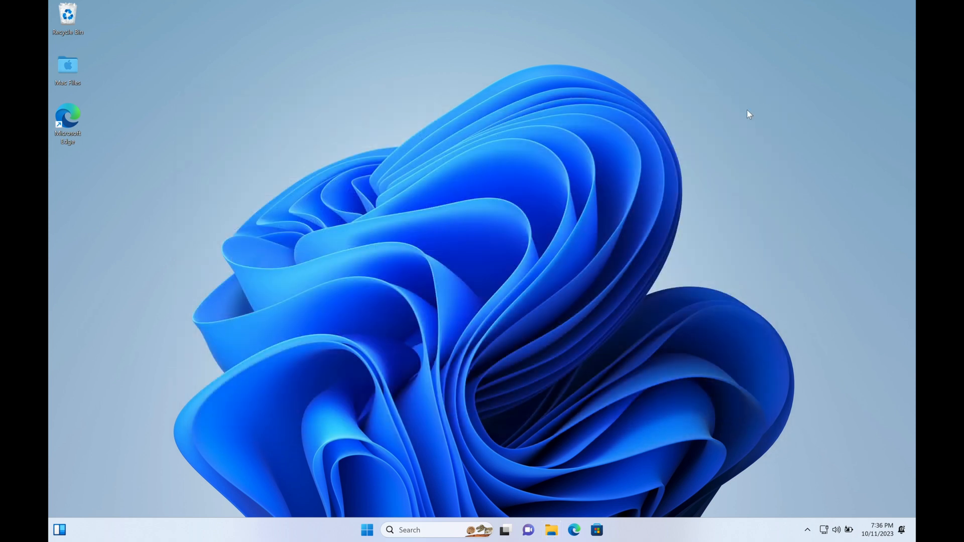
# - Shut down Windows from the Start menu's power options
pyautogui.click(367, 529)
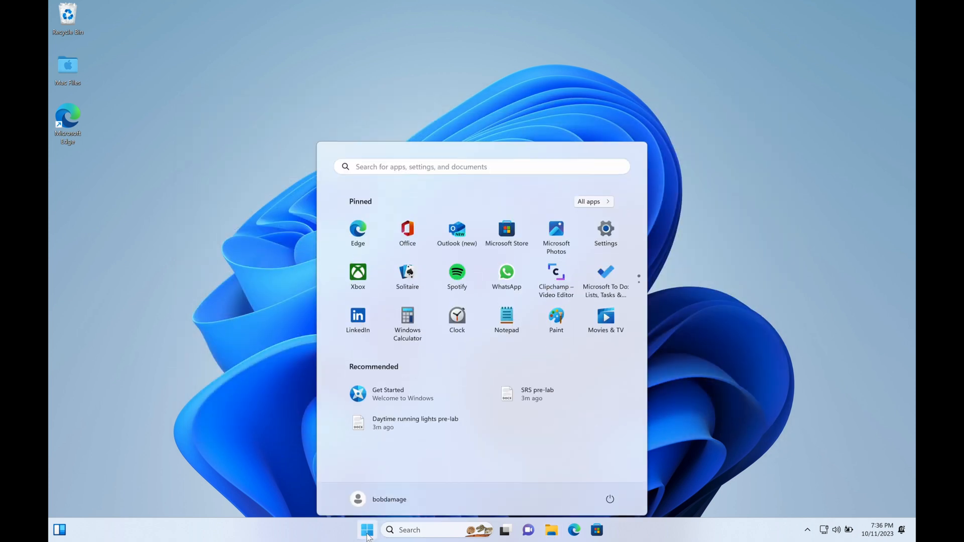
pyautogui.click(609, 499)
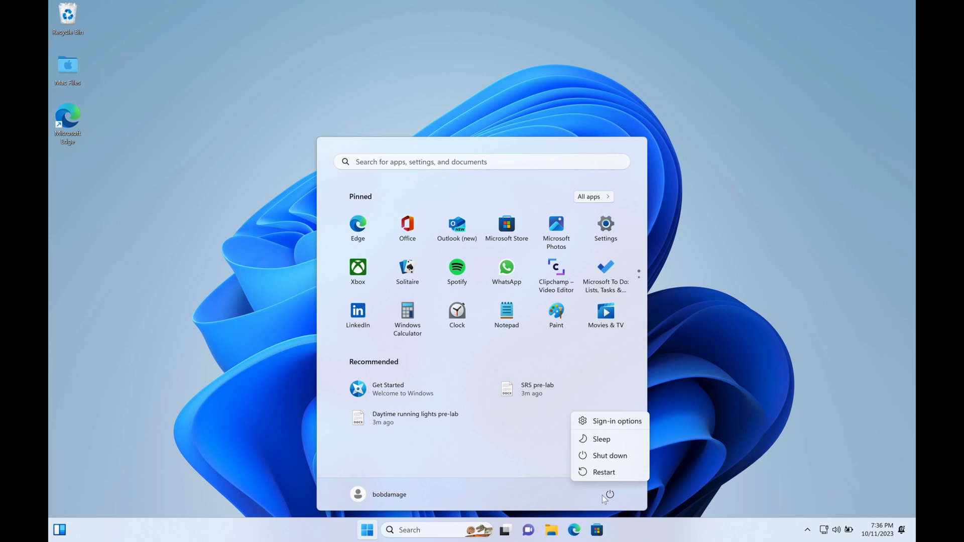
pyautogui.click(609, 455)
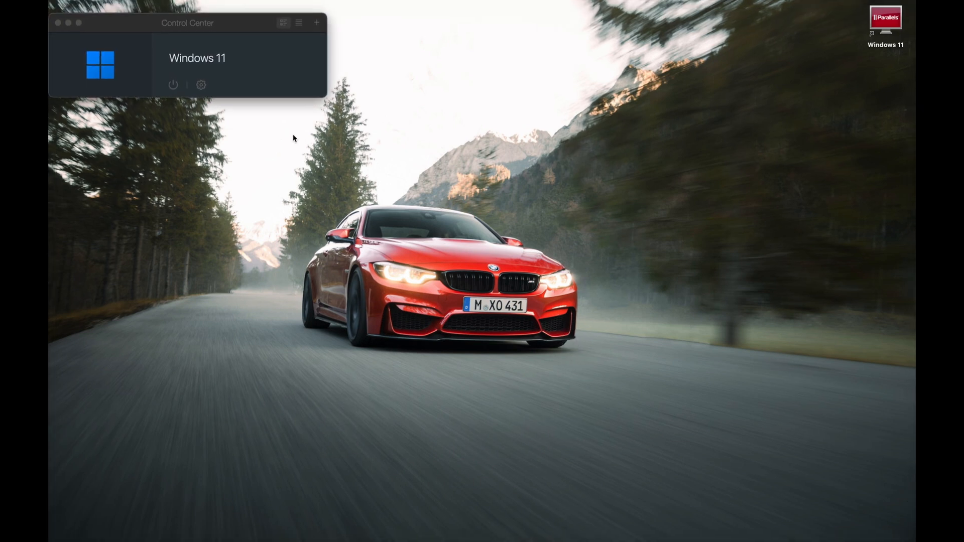
pyautogui.moveTo(99, 64)
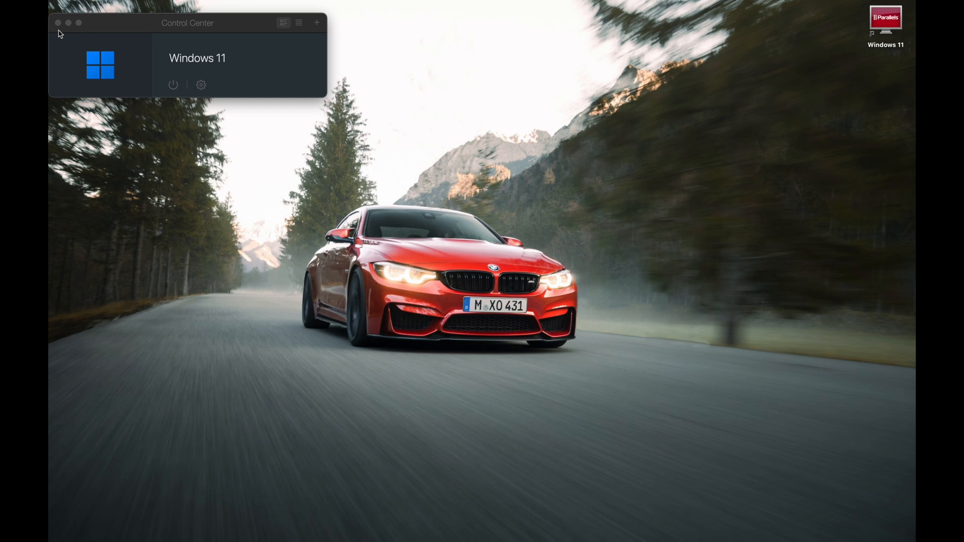
pyautogui.moveTo(289, 159)
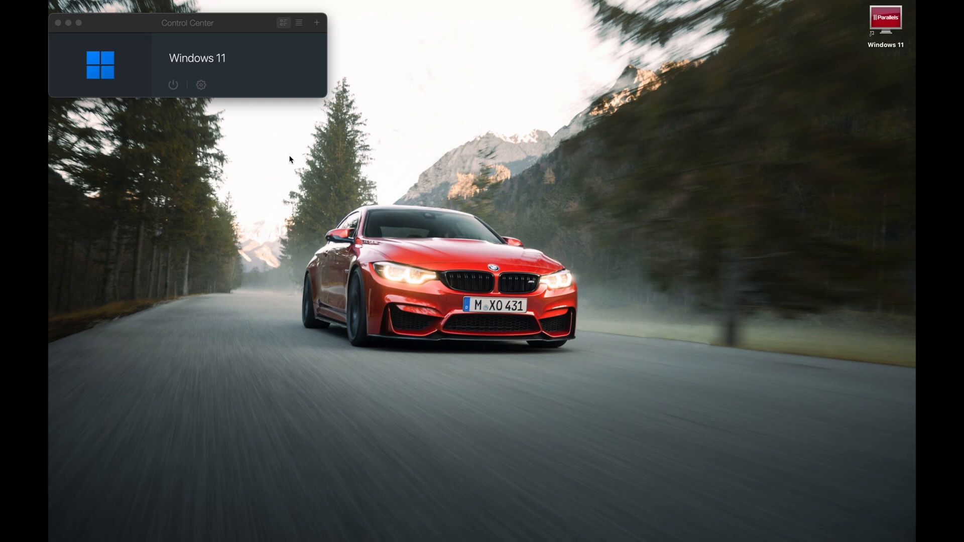
pyautogui.moveTo(314, 197)
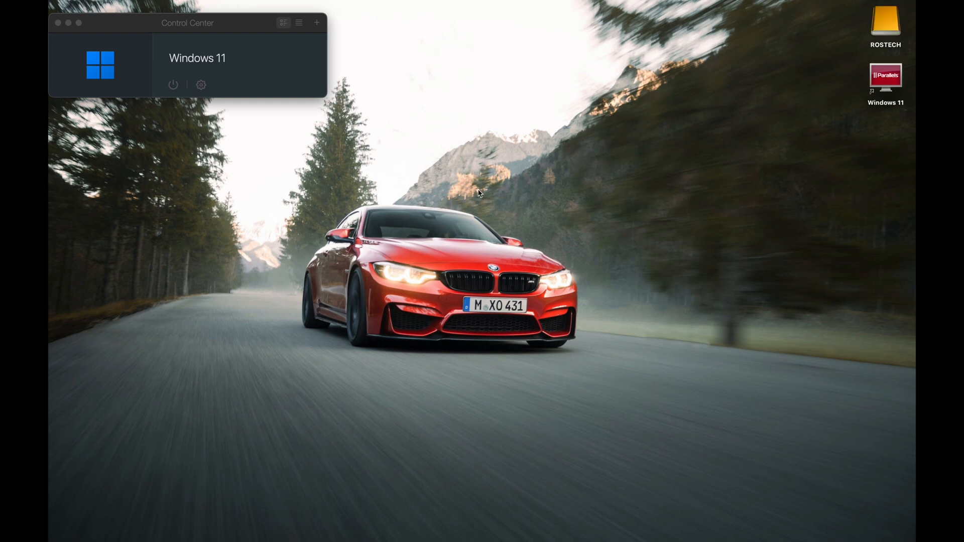
pyautogui.moveTo(864, 80)
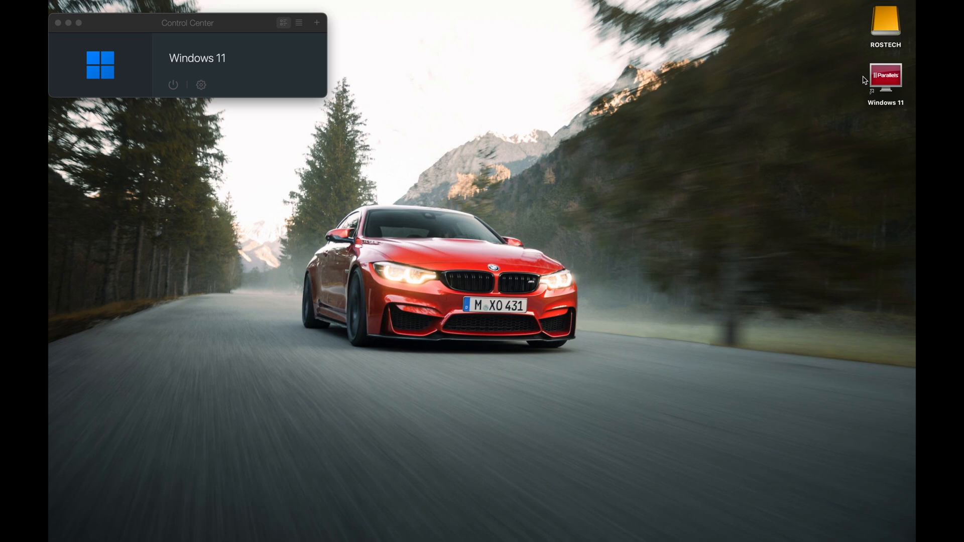
# - Bring up the item menu for the newly mounted ROSTECH drive on the Mac desktop
pyautogui.rightClick(884, 25)
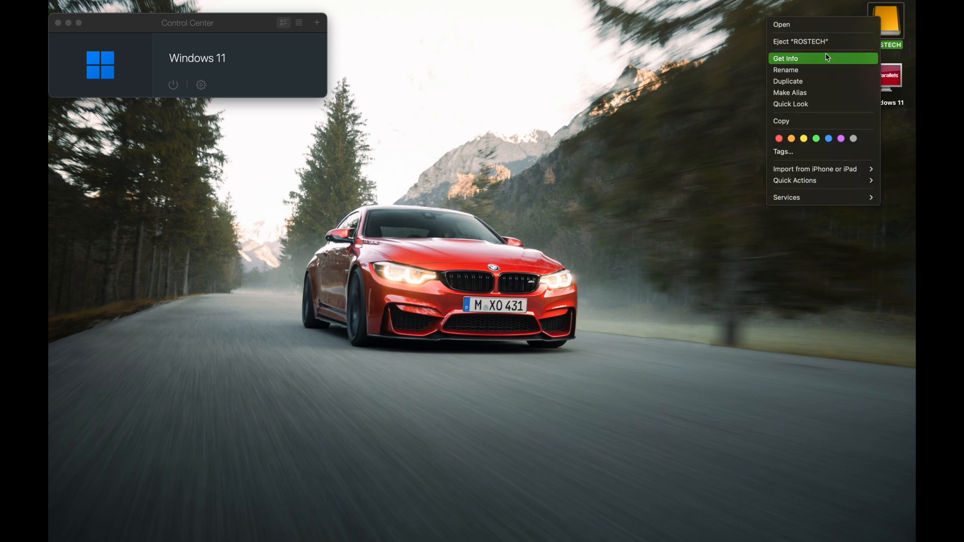
# - View Get Info for ROSTECH (517.26 GB free) and for the Windows 11 alias
pyautogui.click(786, 58)
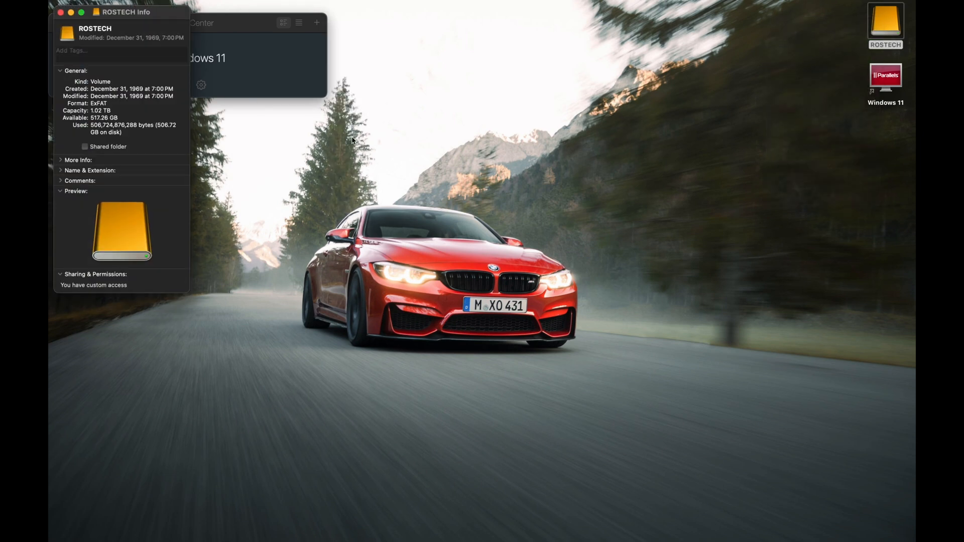
pyautogui.moveTo(163, 113)
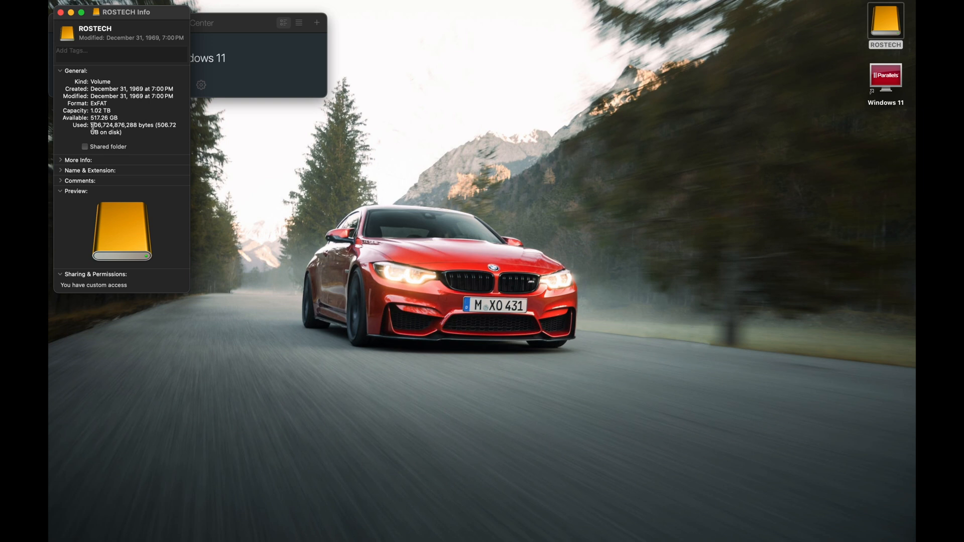
pyautogui.moveTo(60, 12)
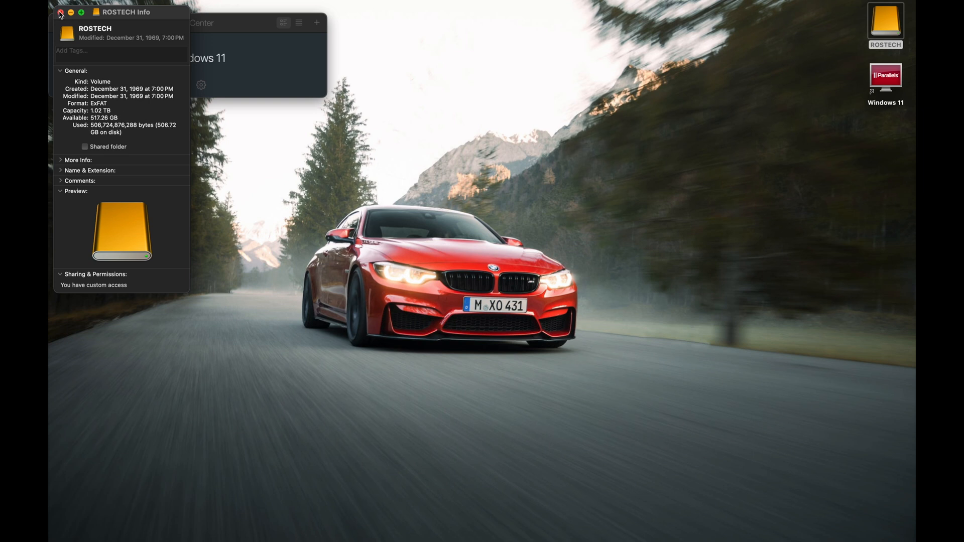
pyautogui.click(59, 12)
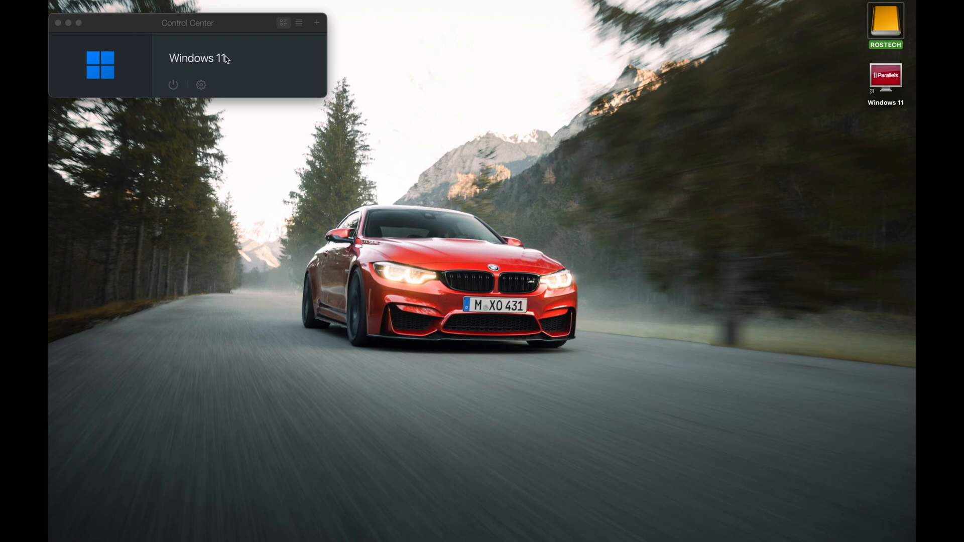
pyautogui.rightClick(884, 76)
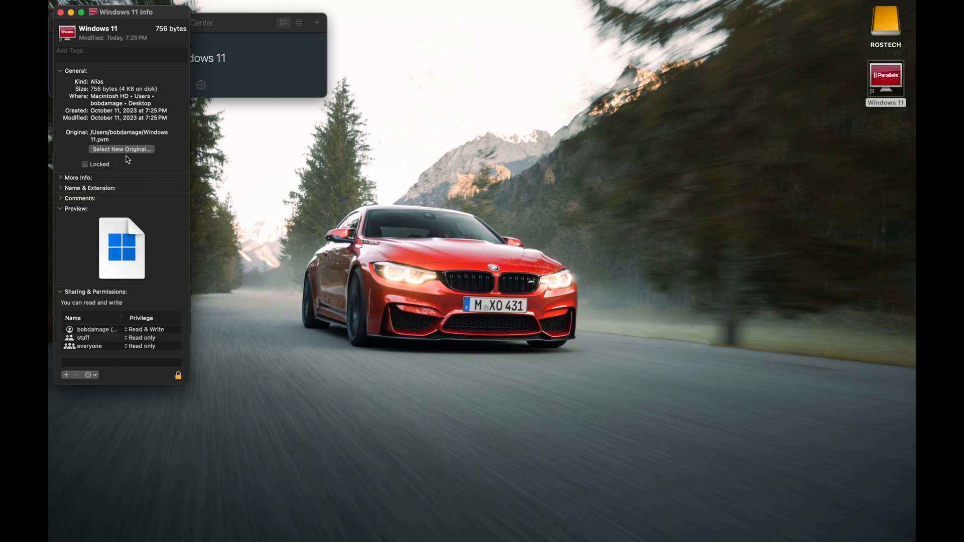
pyautogui.moveTo(90, 90)
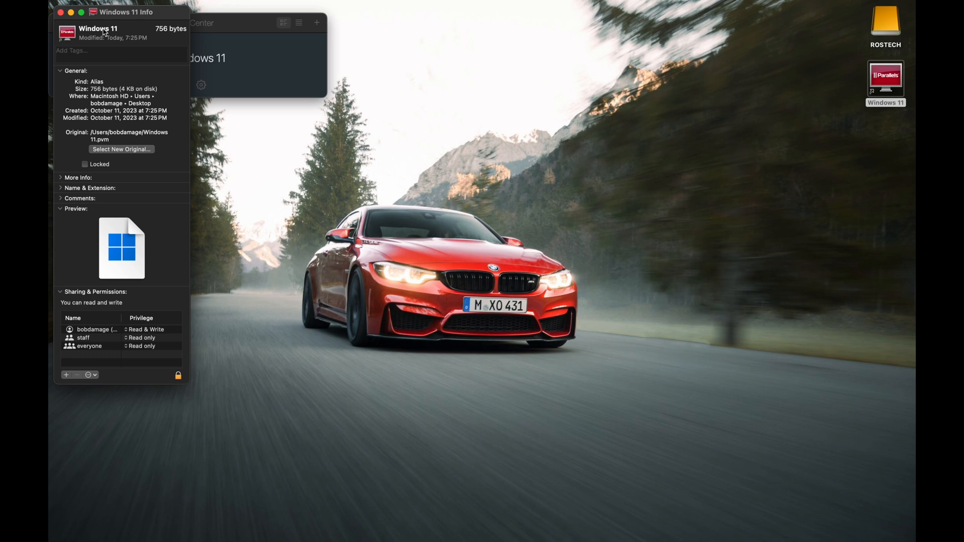
pyautogui.click(60, 11)
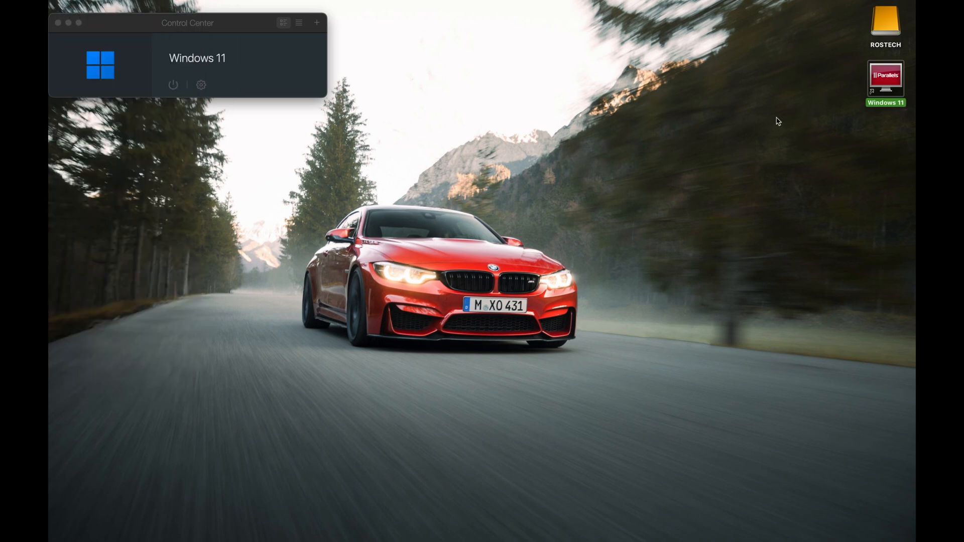
# - Use the Windows 11 alias's menu again, then bring up a Finder window showing Desktop
pyautogui.rightClick(885, 77)
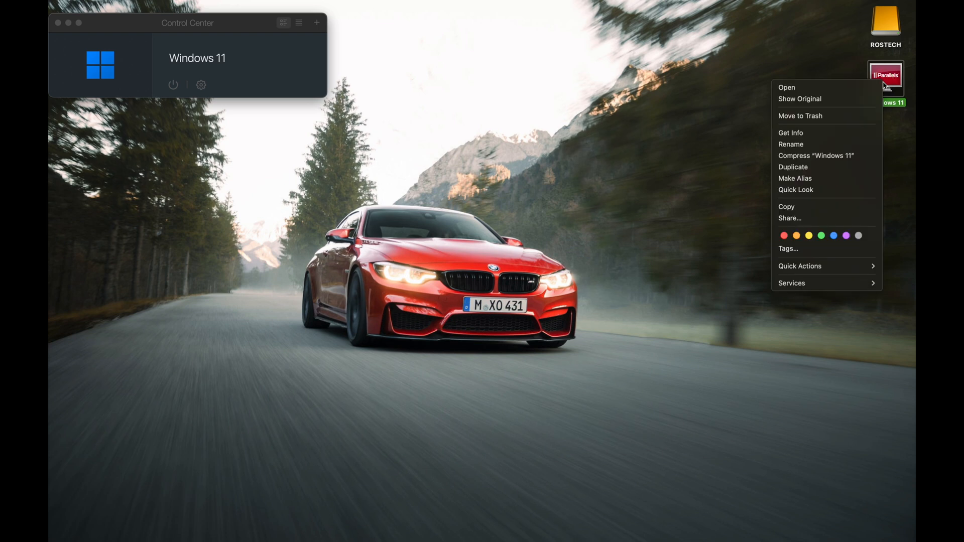
pyautogui.click(595, 365)
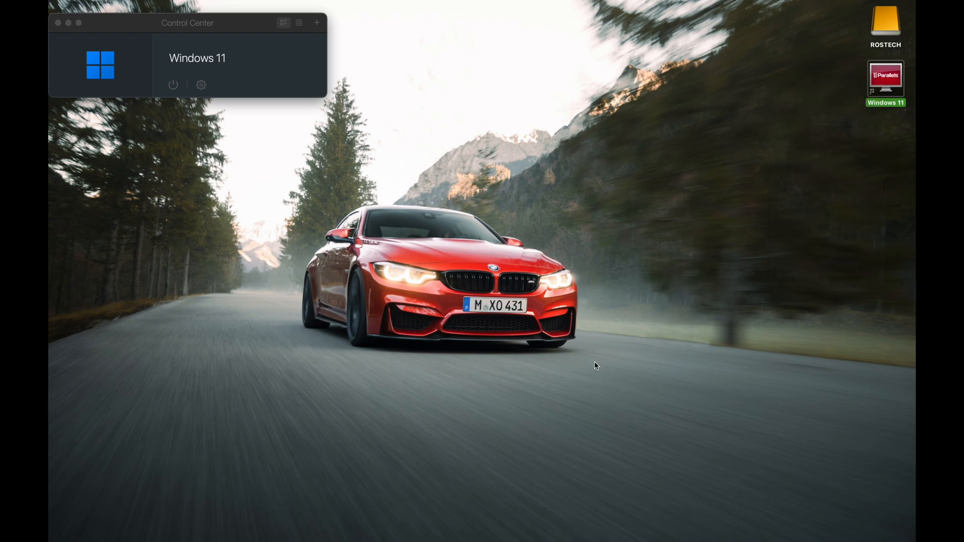
pyautogui.click(223, 513)
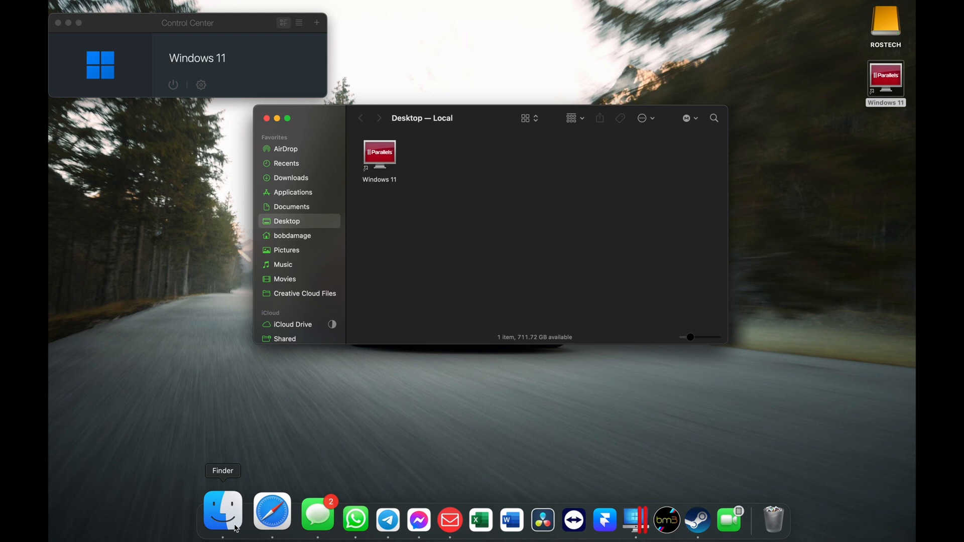
pyautogui.moveTo(314, 210)
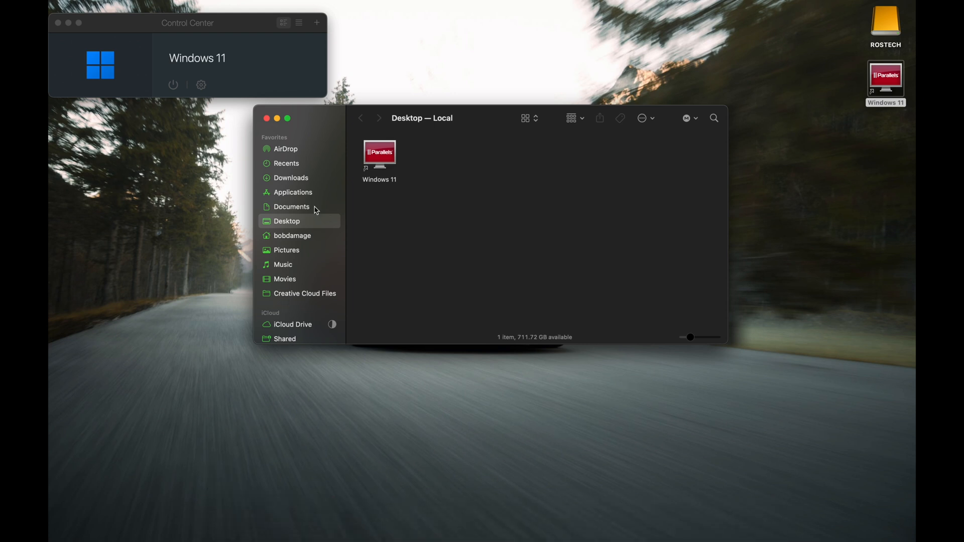
# - Select Windows 11.pvm in the home folder and bring up its menu to copy it
pyautogui.click(292, 236)
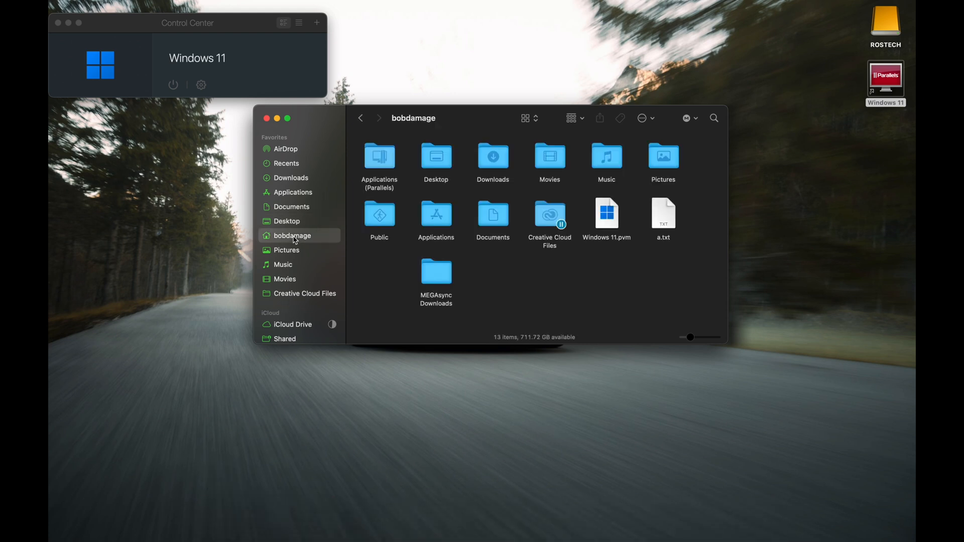
pyautogui.moveTo(483, 227)
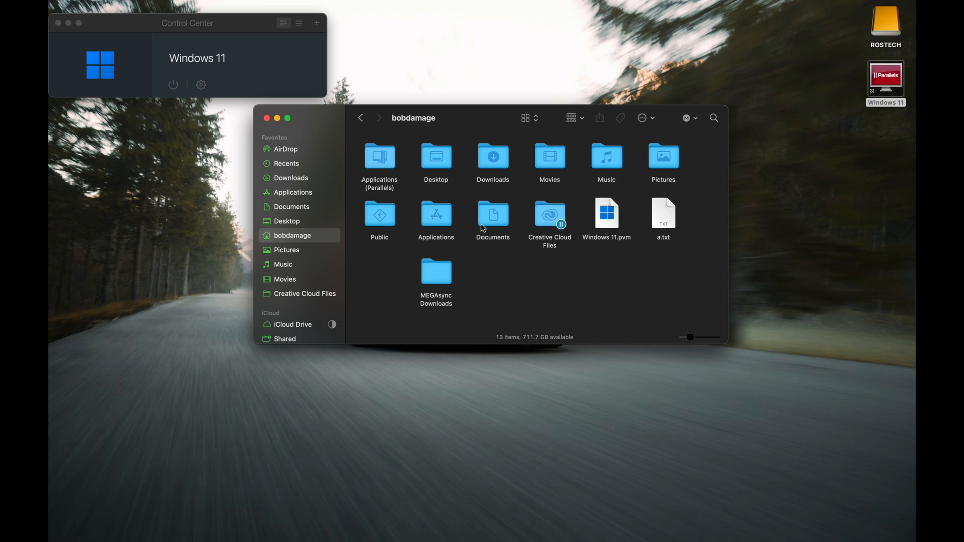
pyautogui.moveTo(414, 203)
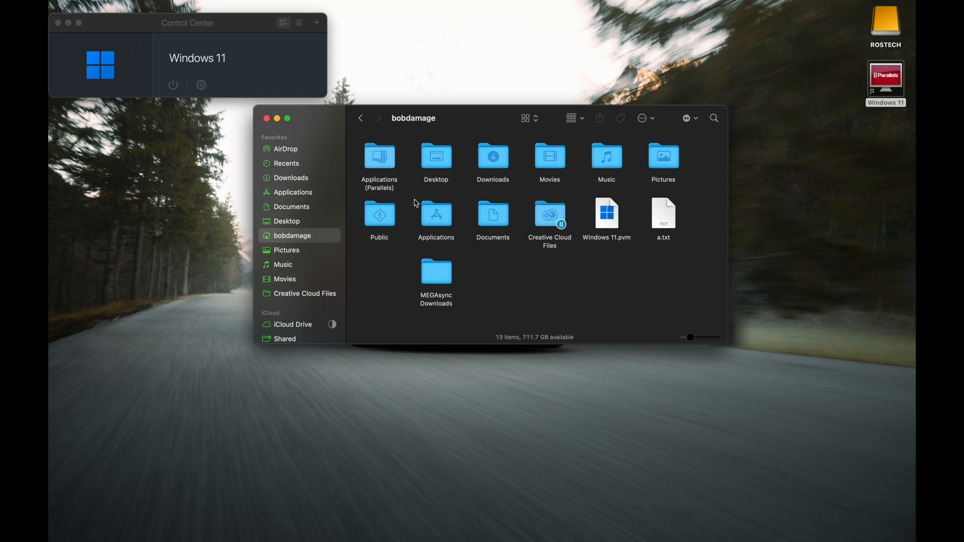
pyautogui.moveTo(518, 287)
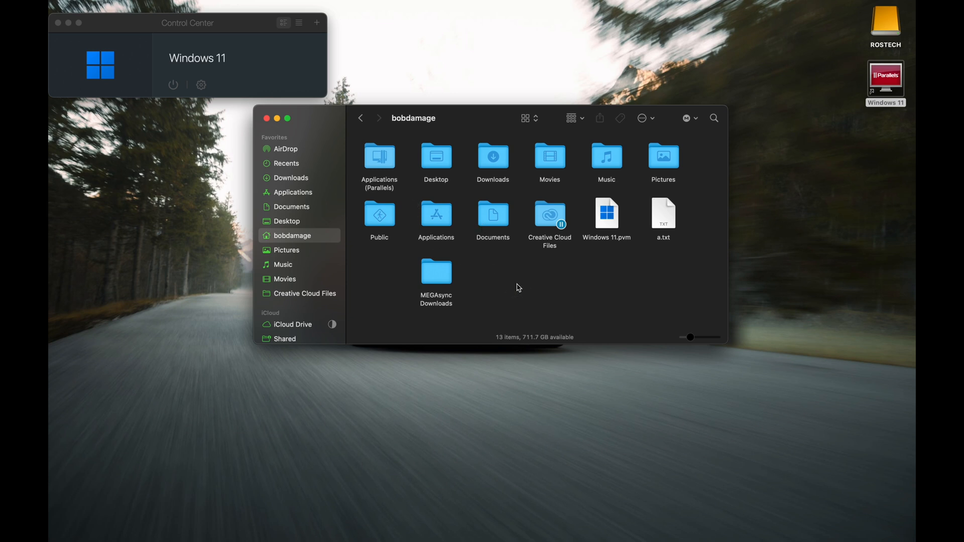
pyautogui.click(605, 218)
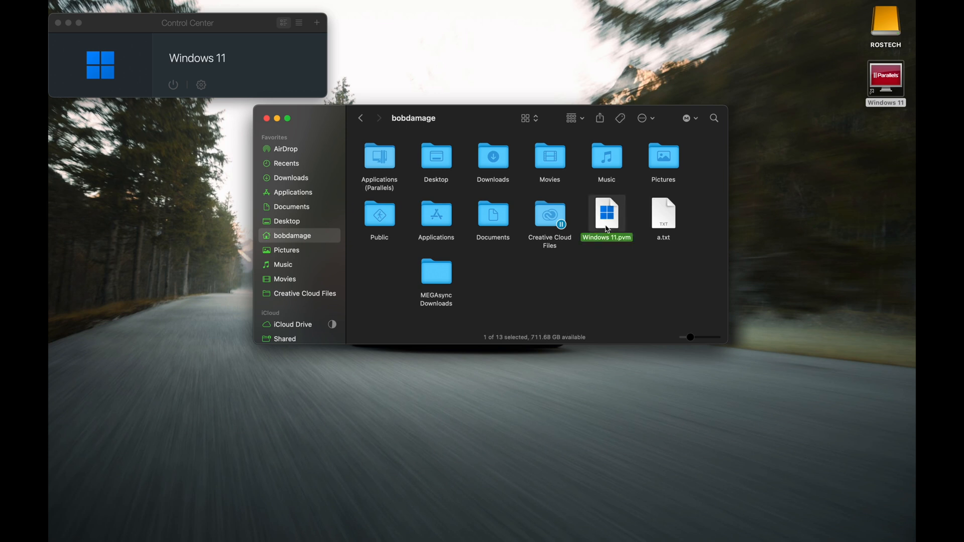
pyautogui.rightClick(605, 219)
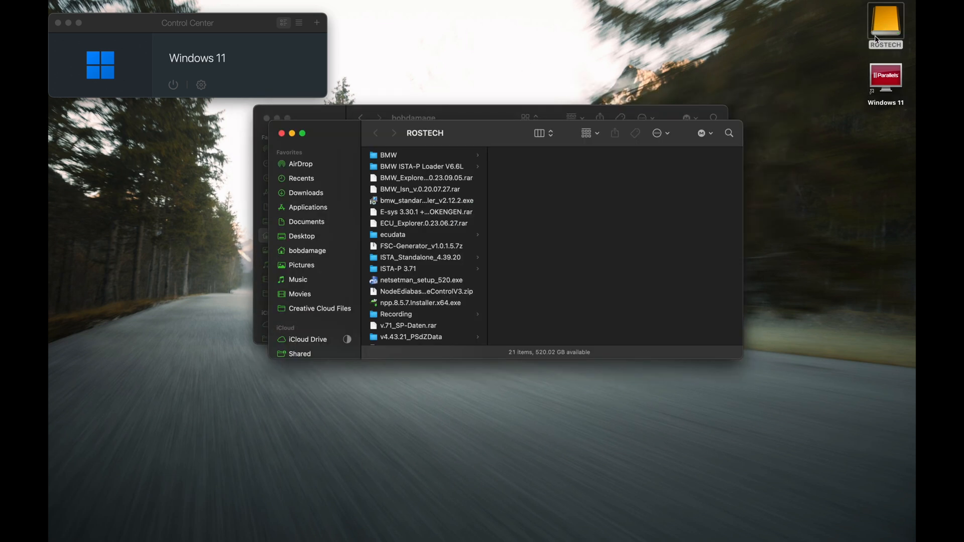
# - Paste Windows 11.pvm (13.83 GB) onto the ROSTECH drive and select the new copy
pyautogui.click(421, 189)
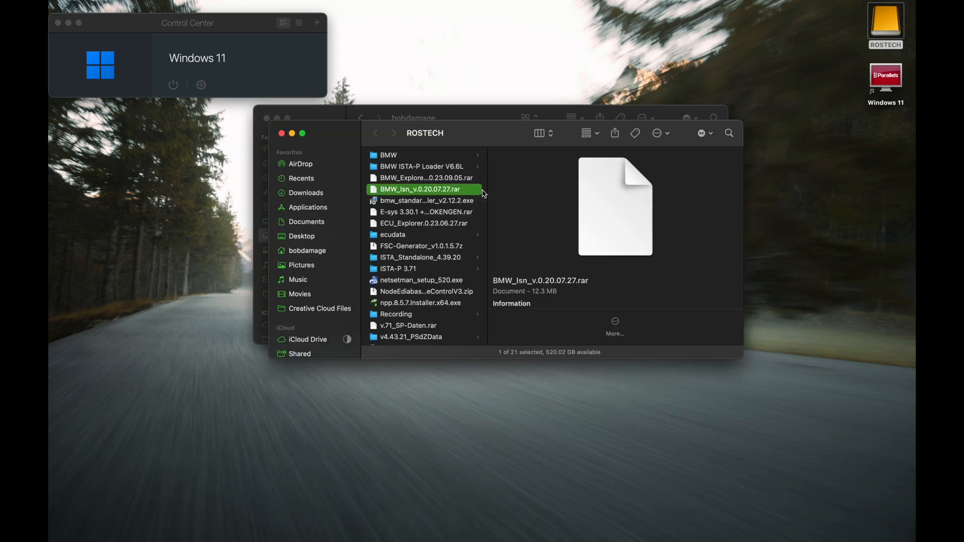
pyautogui.moveTo(530, 220)
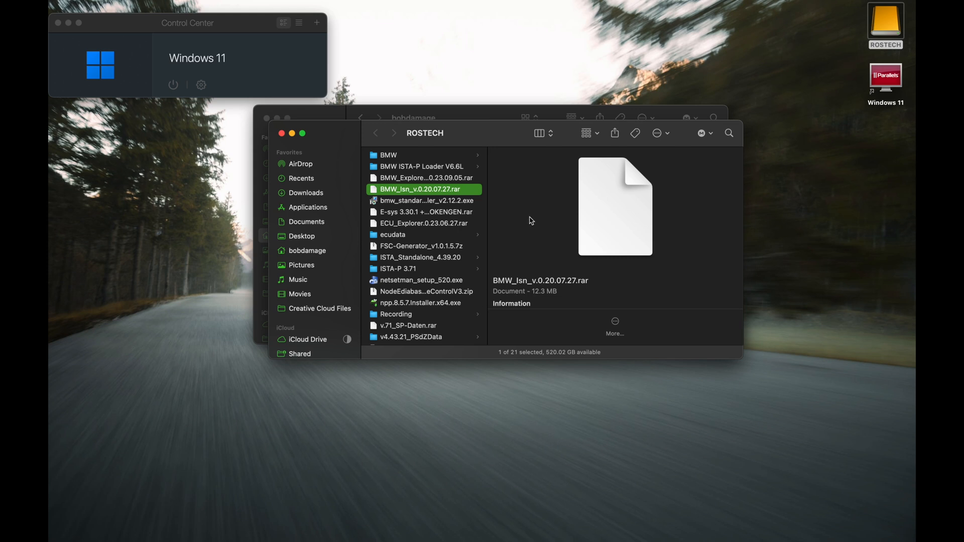
pyautogui.moveTo(367, 149)
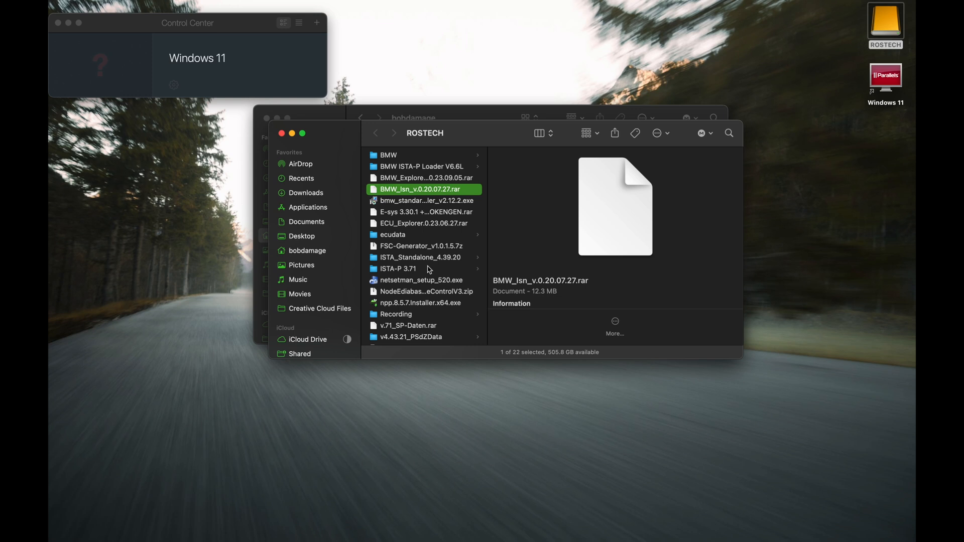
pyautogui.scroll(-3)
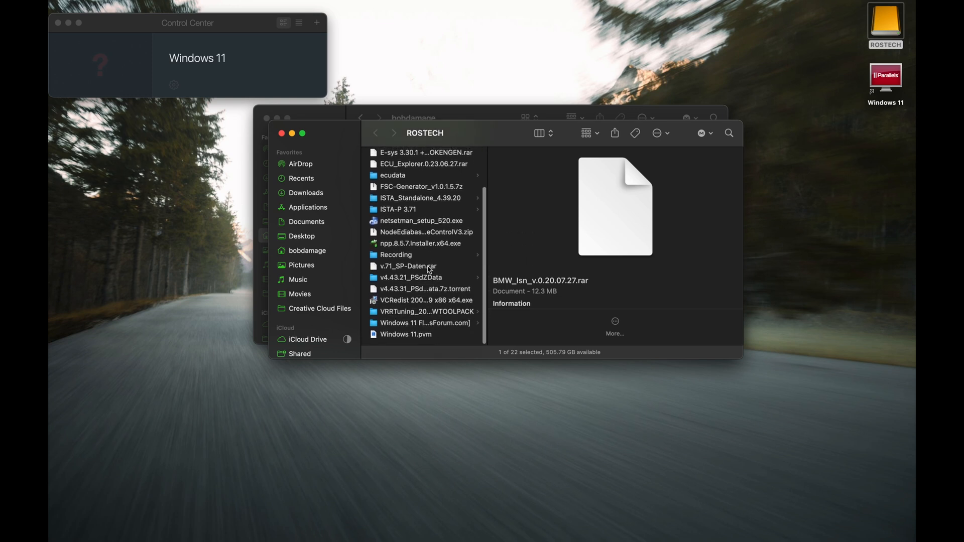
pyautogui.click(405, 333)
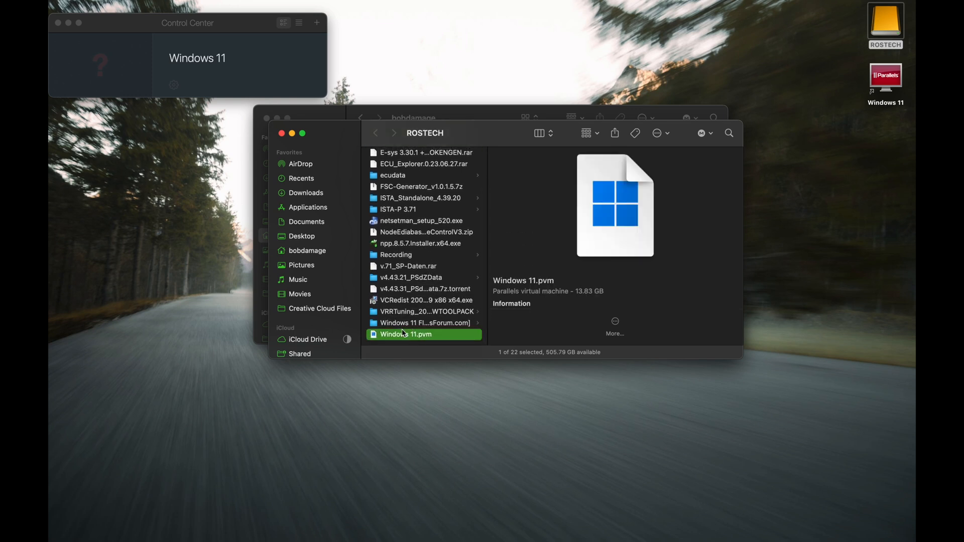
pyautogui.click(306, 251)
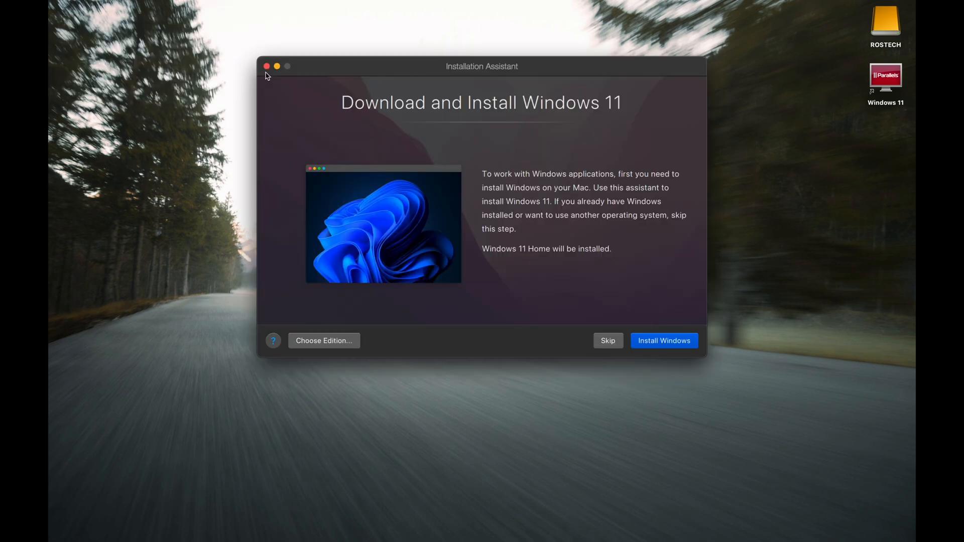
pyautogui.moveTo(423, 248)
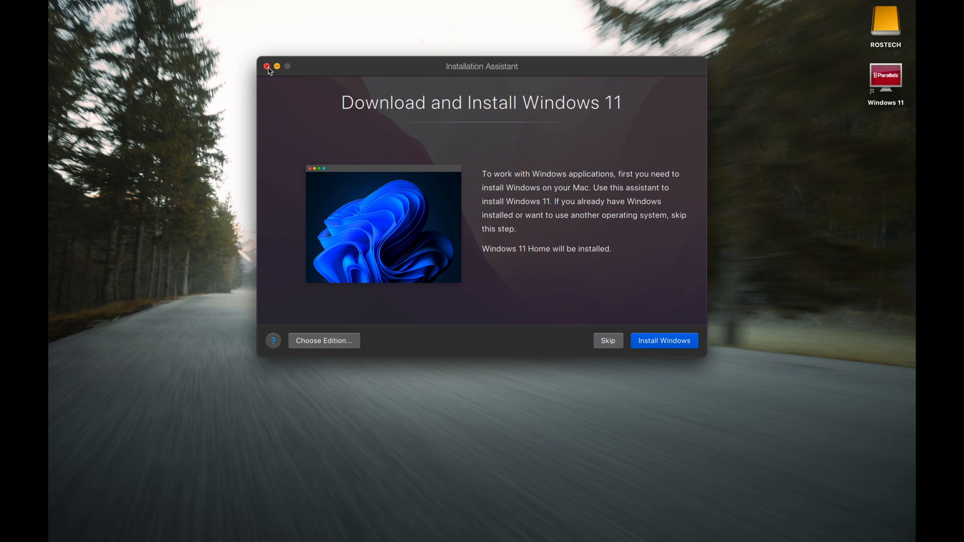
# - Dismiss the Parallels Installation Assistant window, leaving the Mac desktop
pyautogui.click(267, 66)
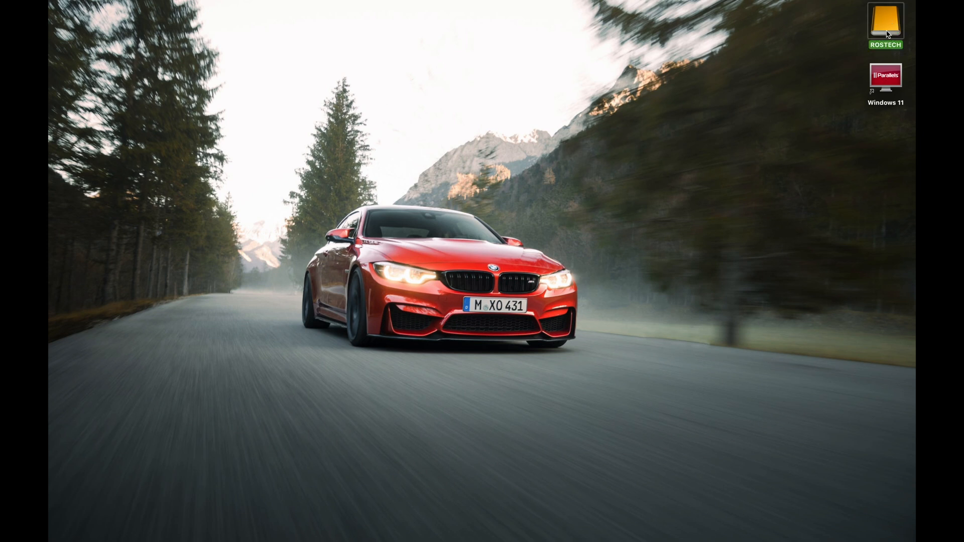
# - Open the ROSTECH drive and launch Windows 11.pvm from it
pyautogui.doubleClick(885, 22)
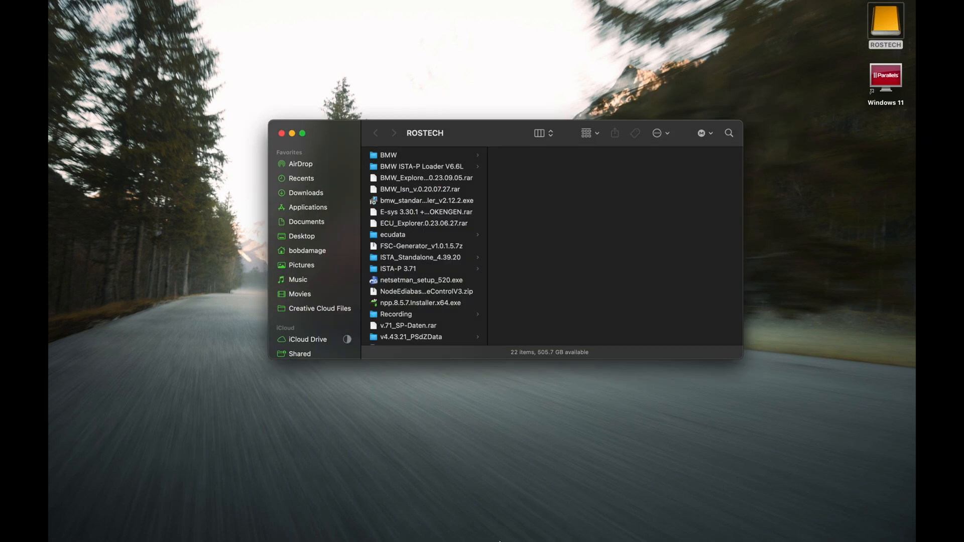
pyautogui.moveTo(599, 510)
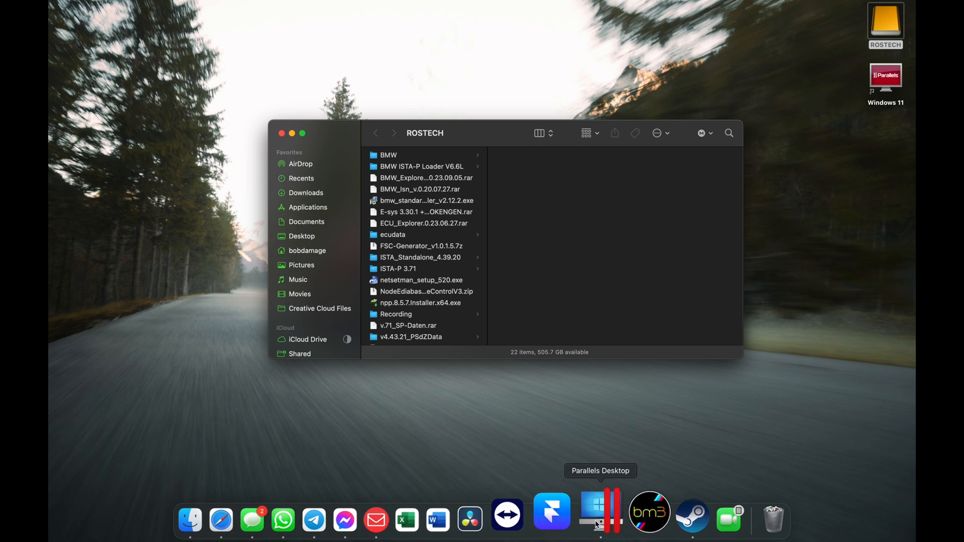
pyautogui.moveTo(399, 320)
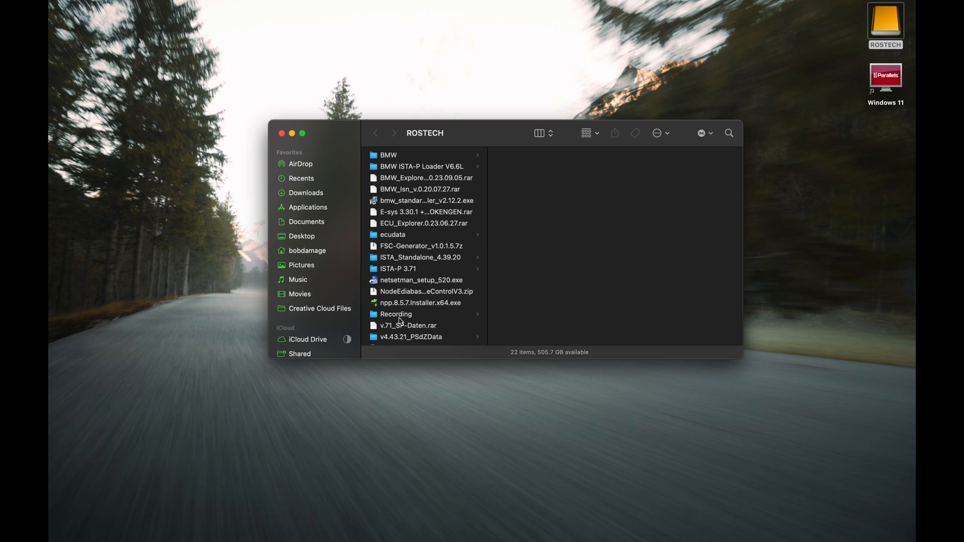
pyautogui.scroll(-3)
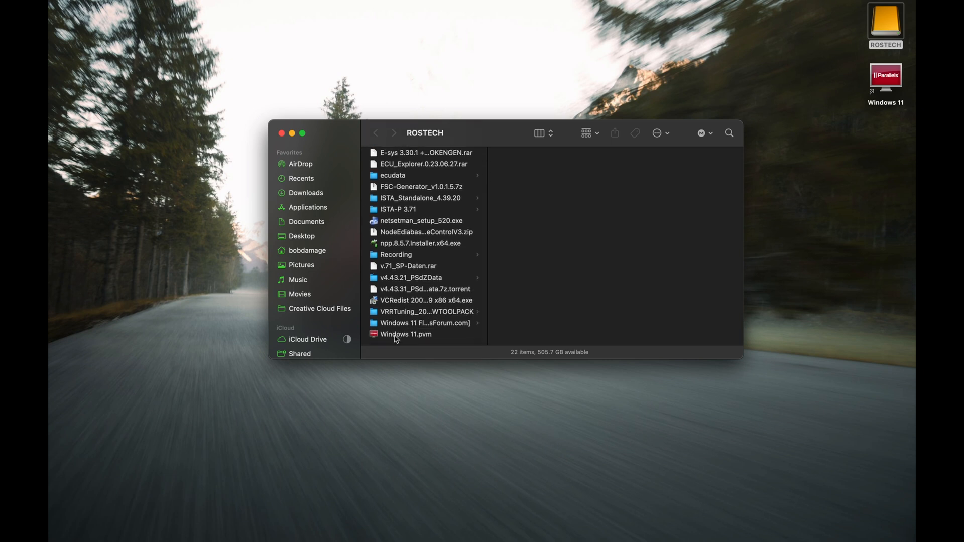
pyautogui.click(405, 334)
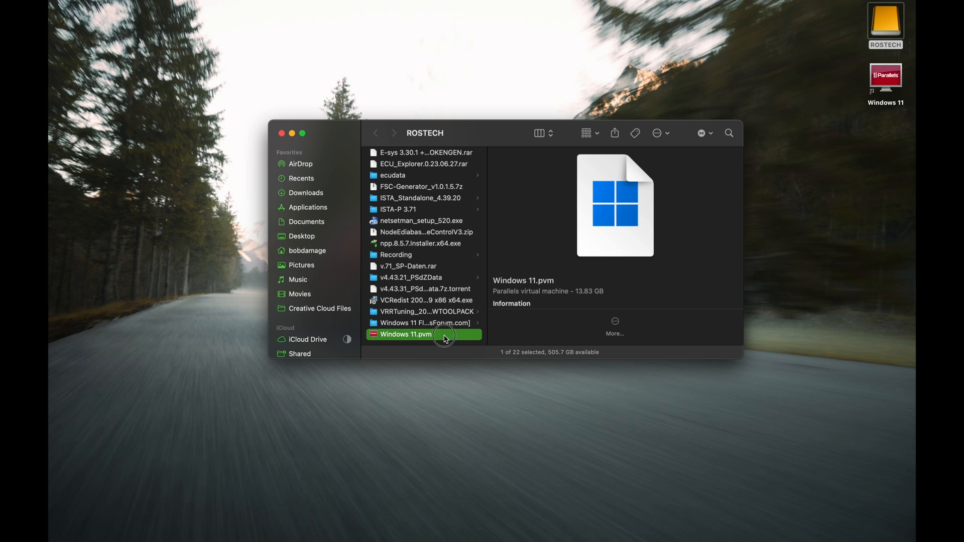
pyautogui.doubleClick(407, 334)
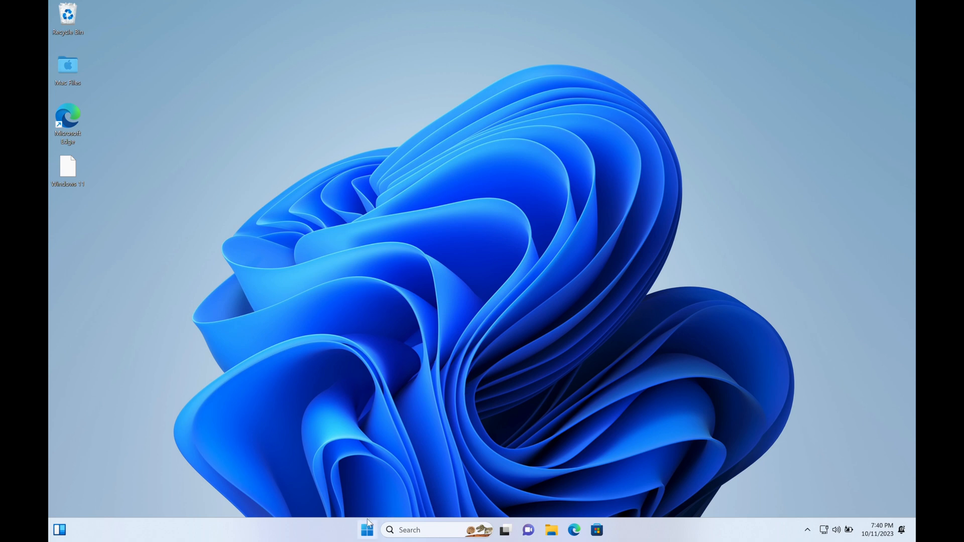
# - Shut down Windows 11 from the Start menu's power options
pyautogui.click(367, 529)
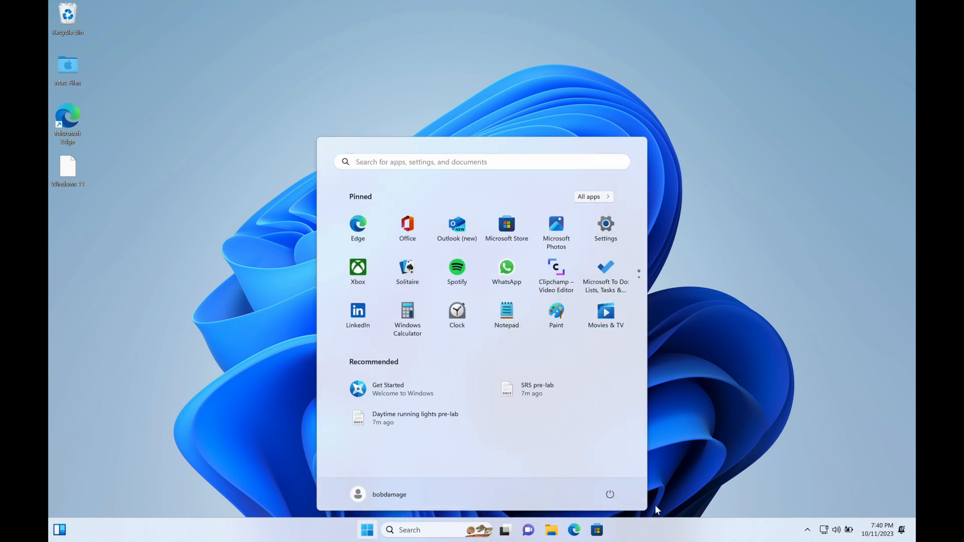
pyautogui.click(608, 493)
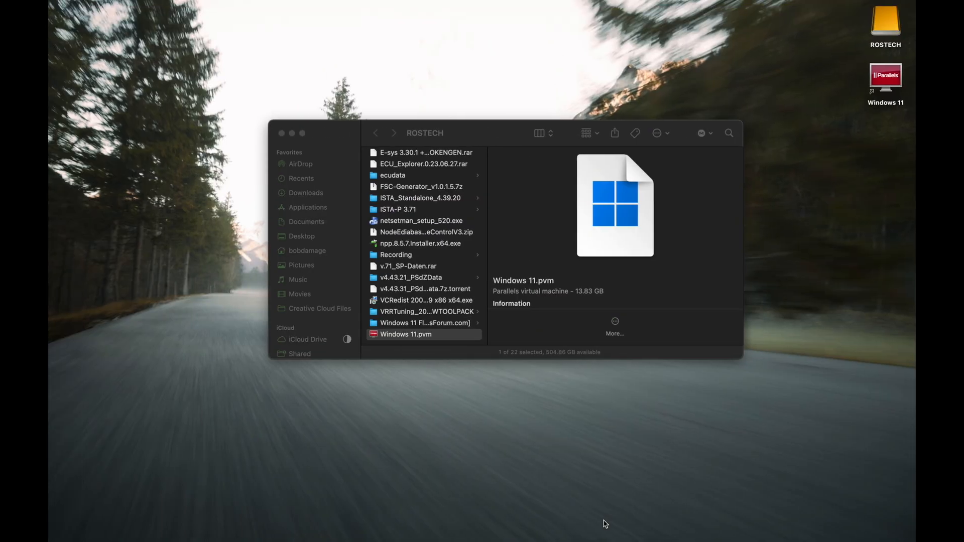
# - Open Parallels Control Center from the Dock icon's context menu
pyautogui.rightClick(599, 510)
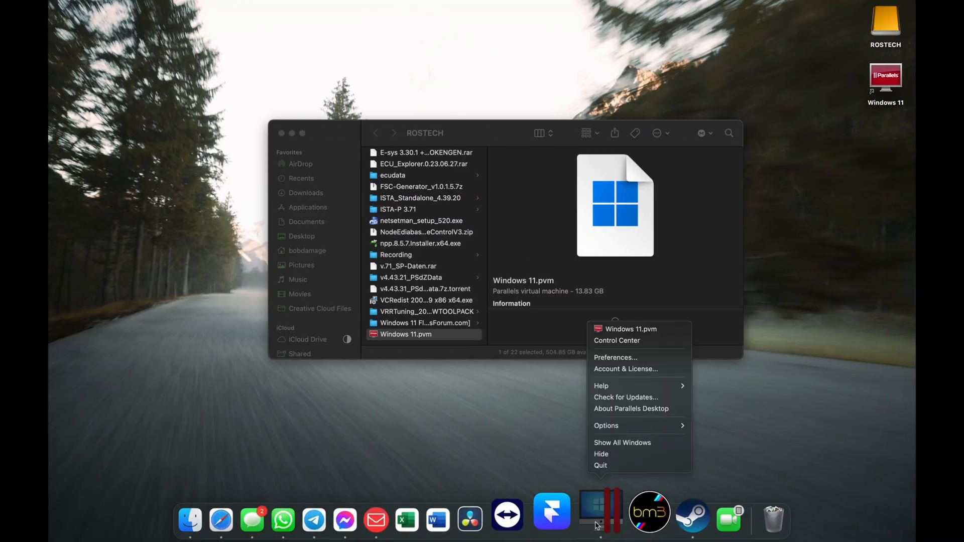
pyautogui.moveTo(621, 426)
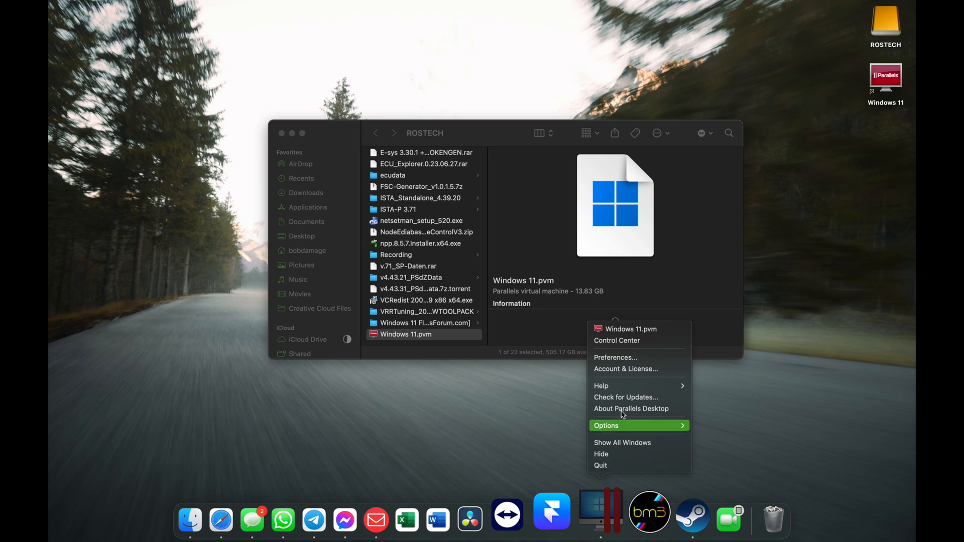
pyautogui.click(616, 340)
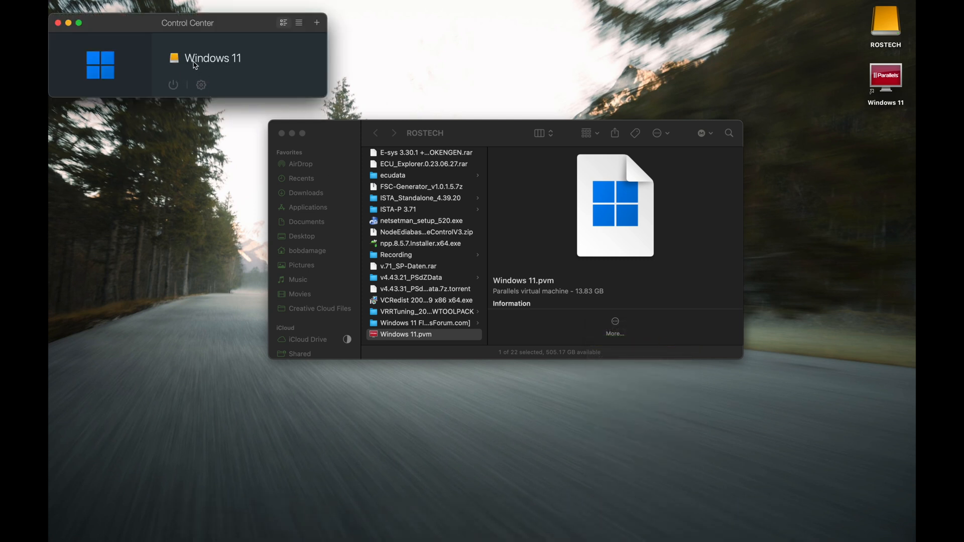
pyautogui.moveTo(638, 84)
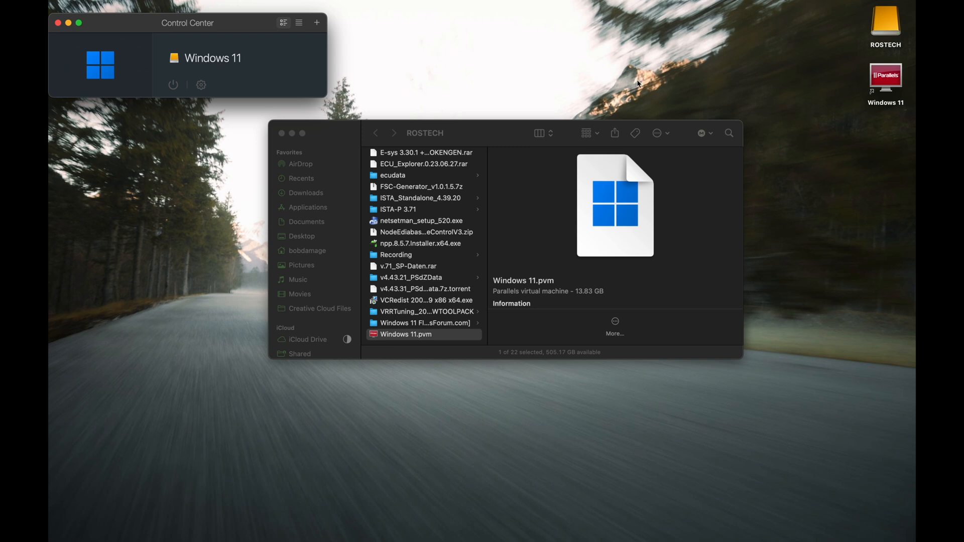
pyautogui.moveTo(888, 31)
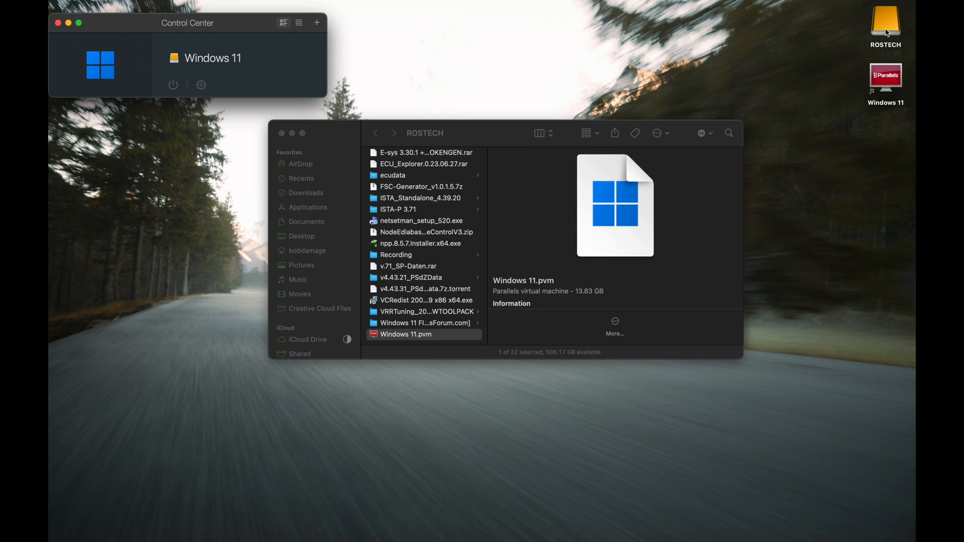
pyautogui.moveTo(848, 51)
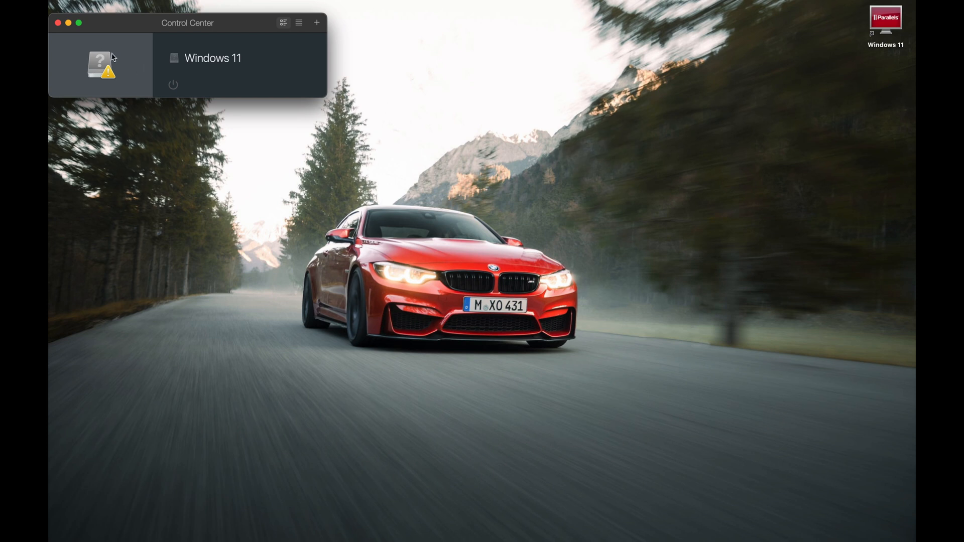
pyautogui.moveTo(258, 90)
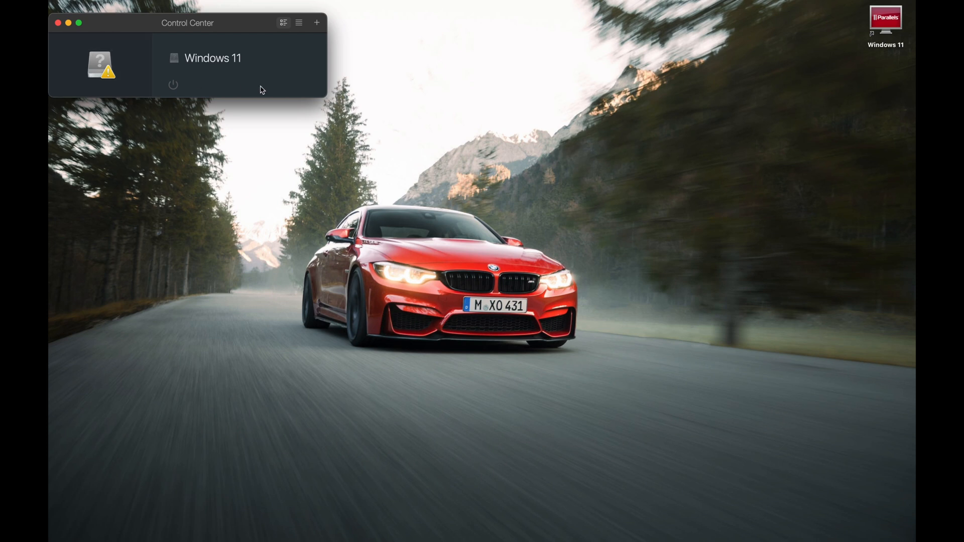